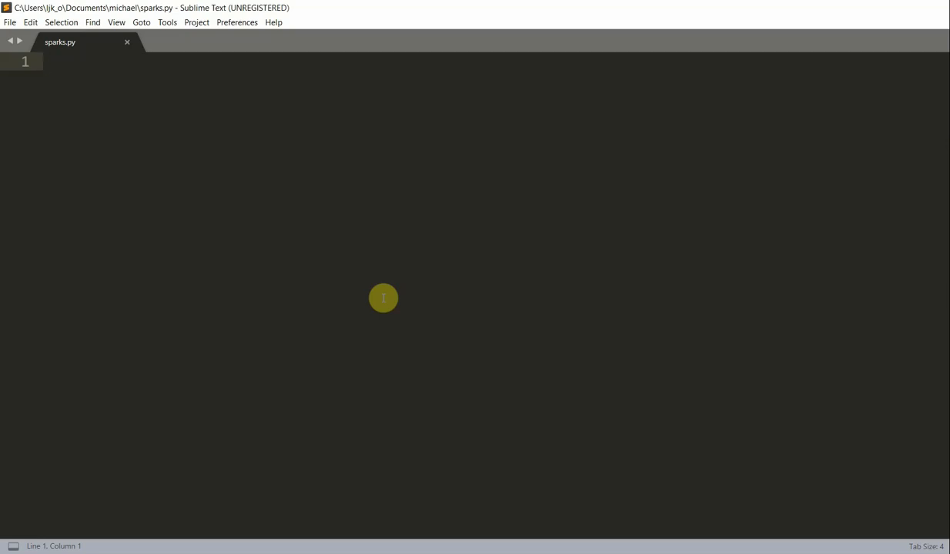
Write 'from ursina import *', 'app=Ursina()' and 'app.run()' in sparks.py.
{"action": "left_click", "coordinate": [51, 64]}
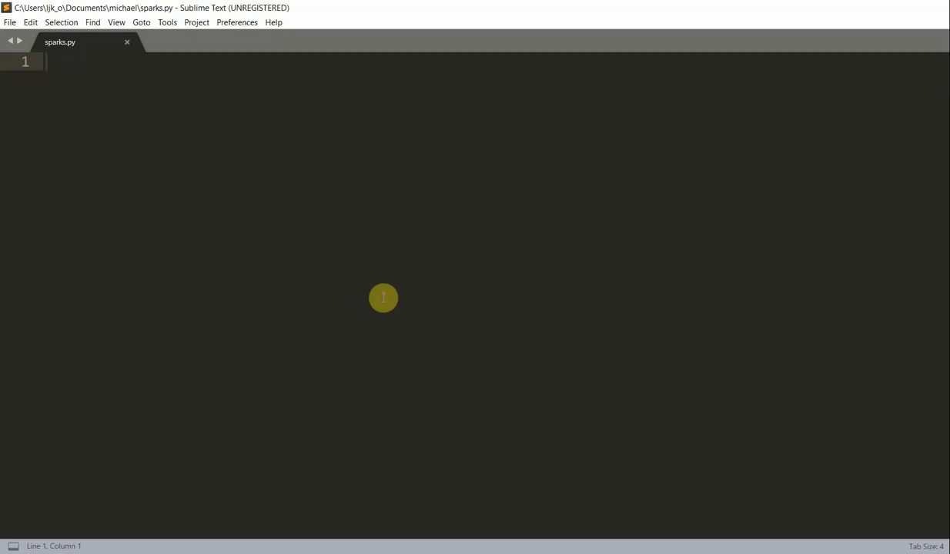
{"action": "type", "text": "from ursina import"}
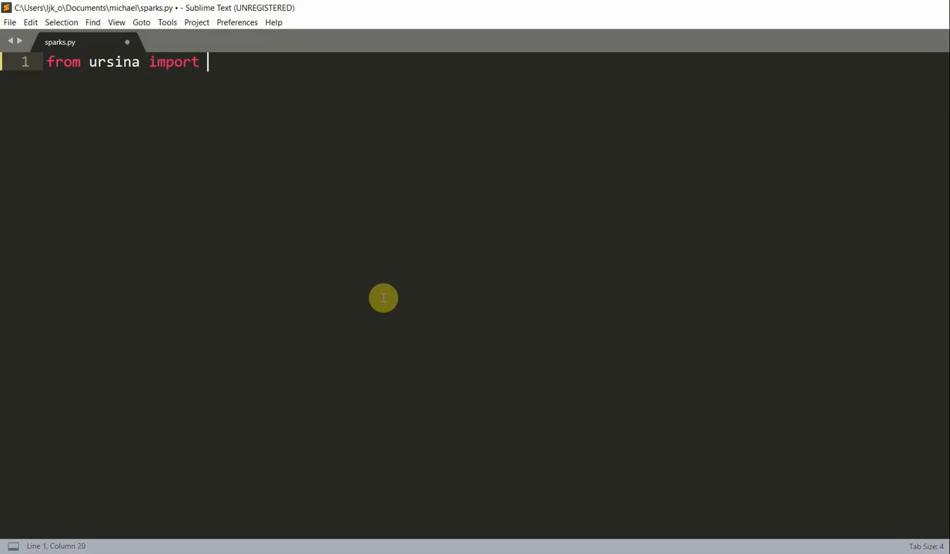
{"action": "type", "text": "*"}
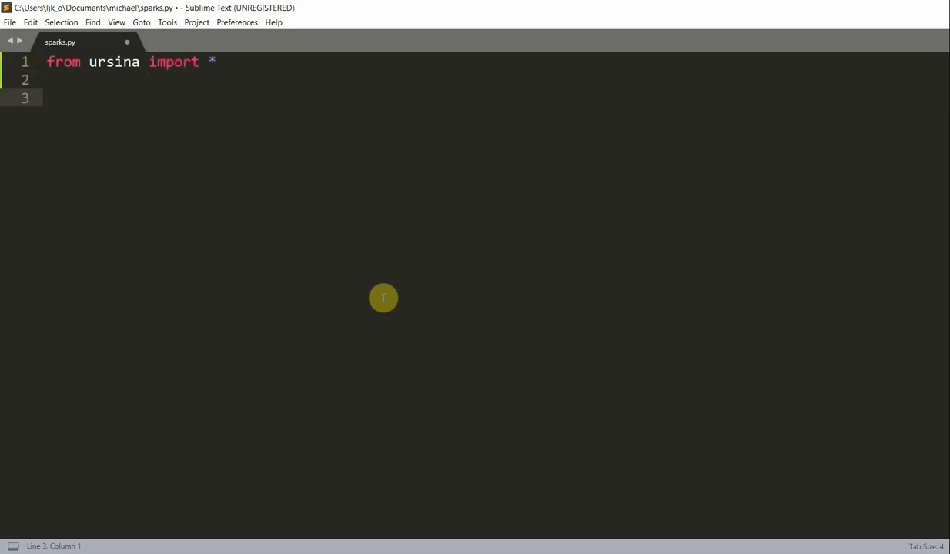
{"action": "type", "text": "app="}
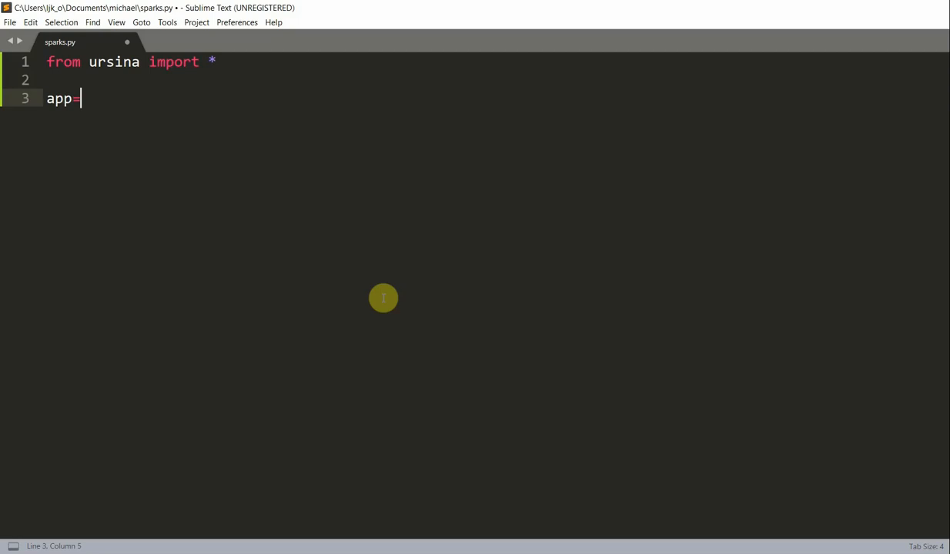
{"action": "type", "text": "Ursina()"}
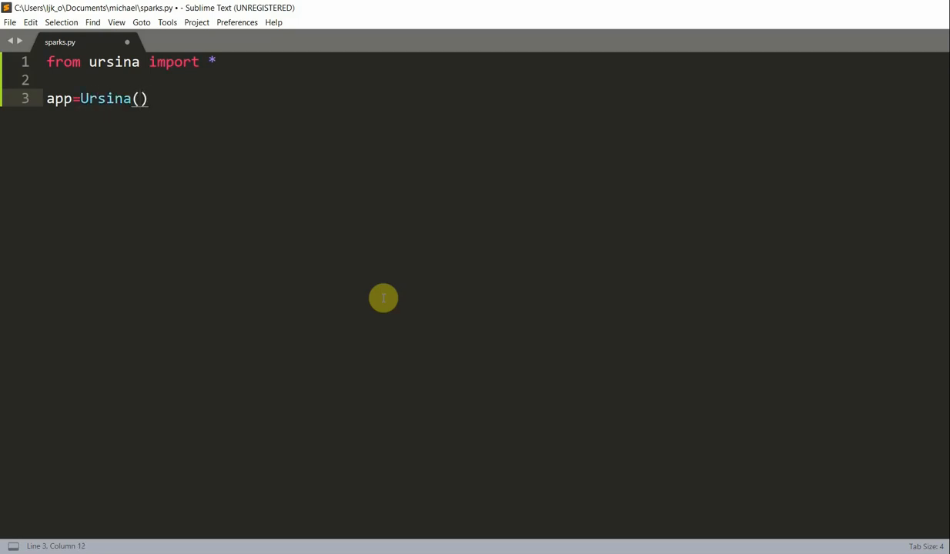
{"action": "type", "text": "app.run()"}
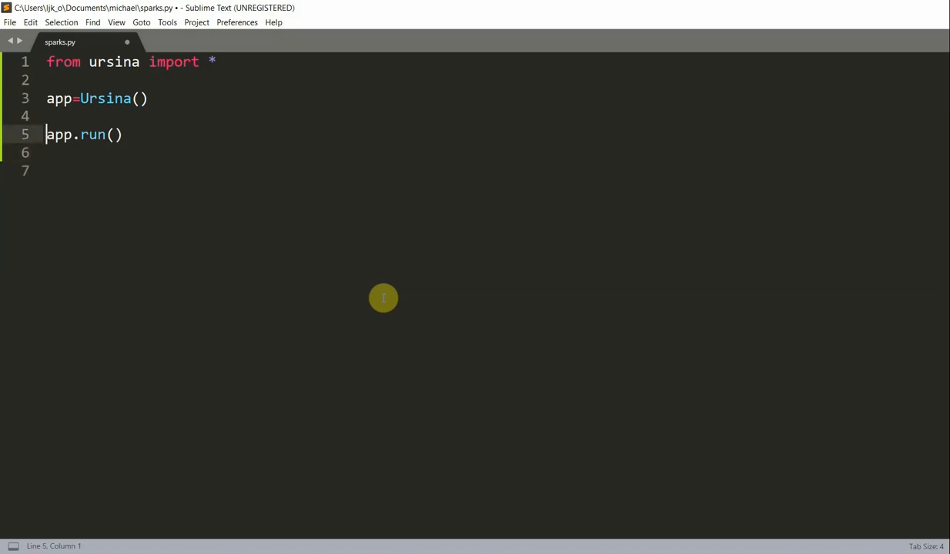
Open blank lines above app.run() and start a 'B=' button assignment.
{"action": "key", "text": "Enter"}
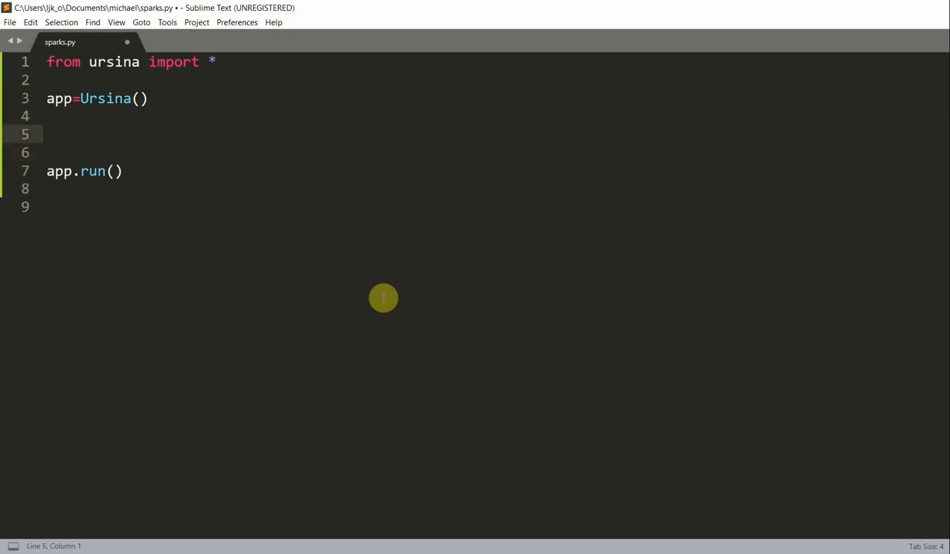
{"action": "type", "text": "N"}
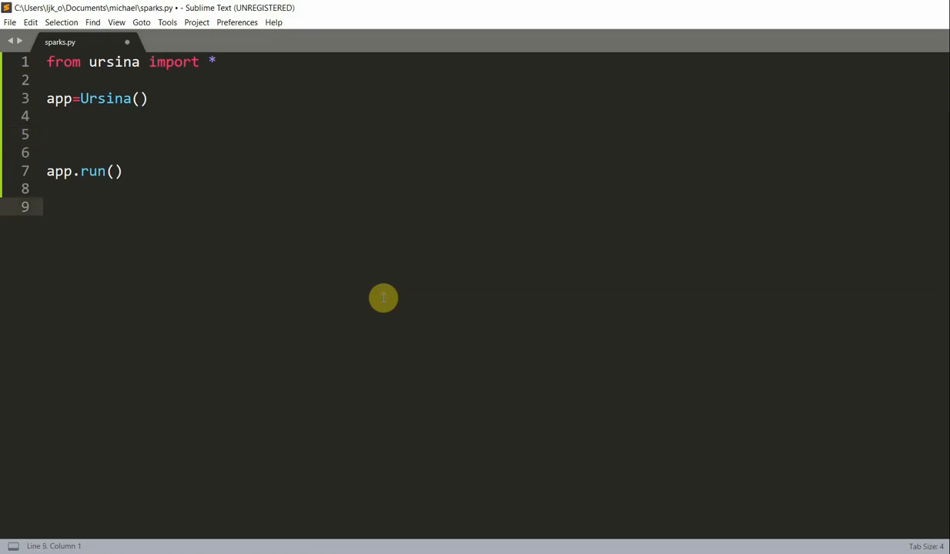
{"action": "type", "text": "B=B"}
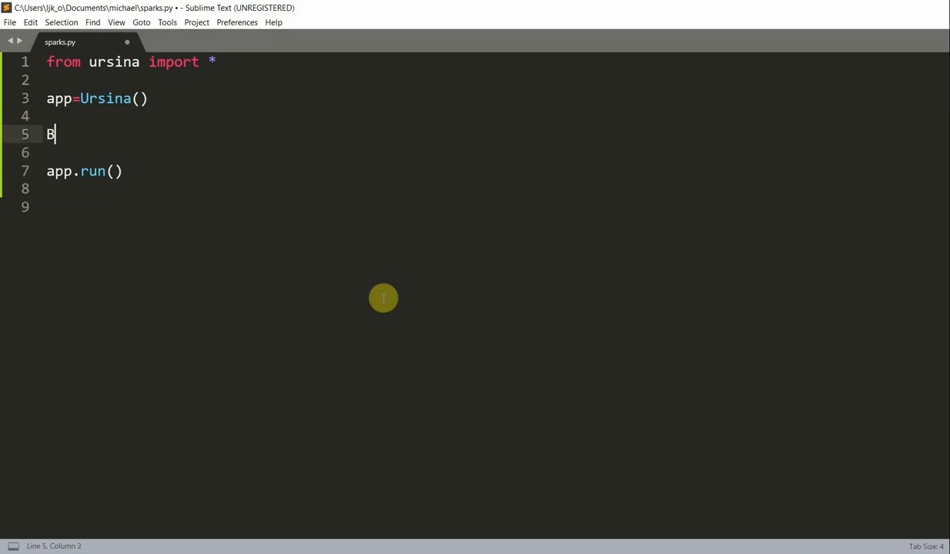
Define B=Button(text="", color=color.rgb(255, 255, 255, 0), scale=2).
{"action": "type", "text": "=Button("}
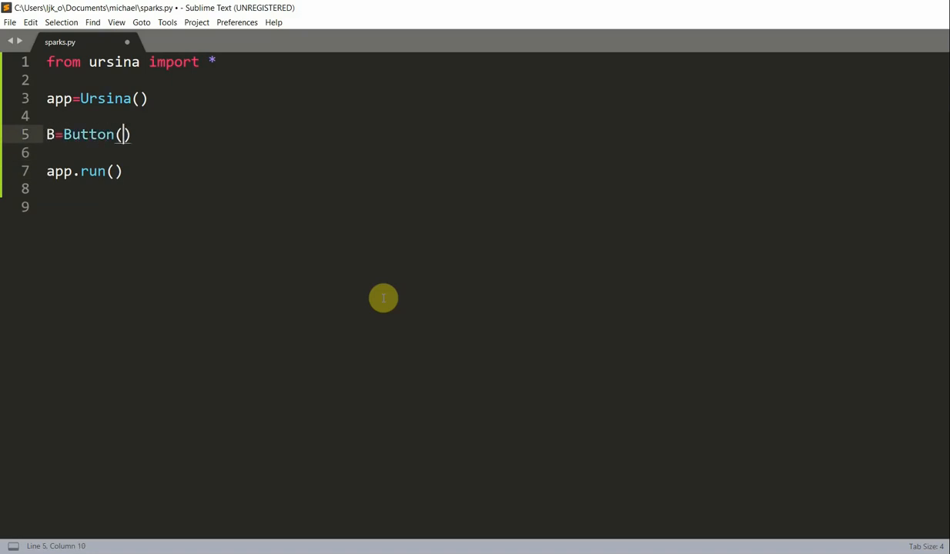
{"action": "type", "text": "text=\"\""}
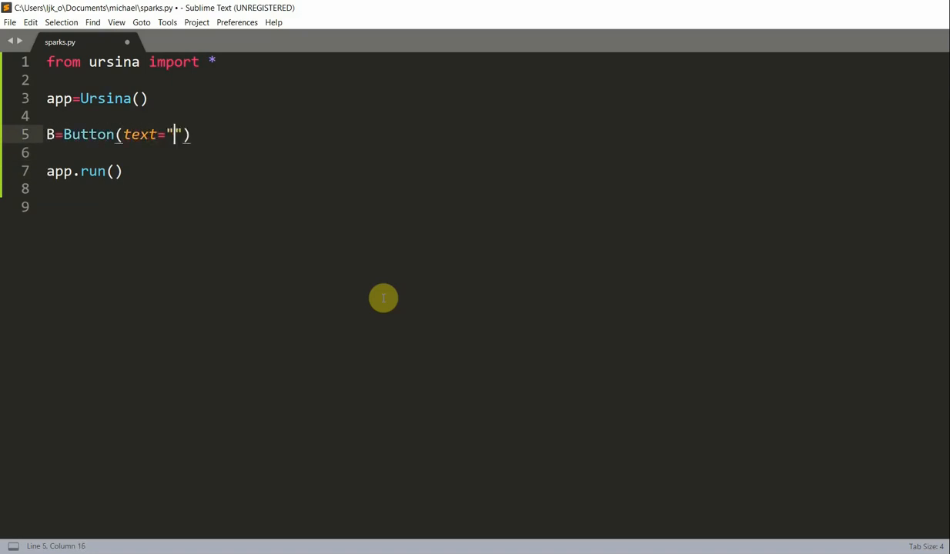
{"action": "type", "text": ", color"}
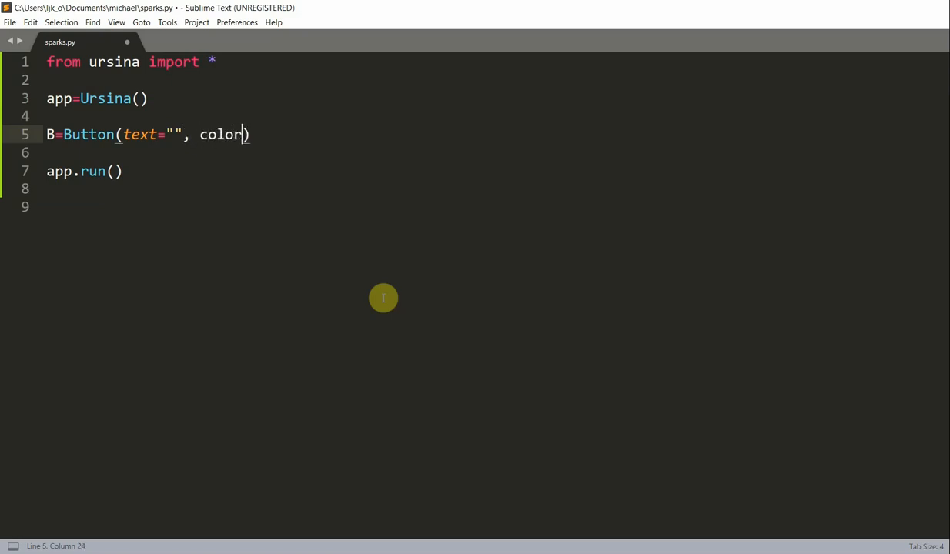
{"action": "type", "text": "="}
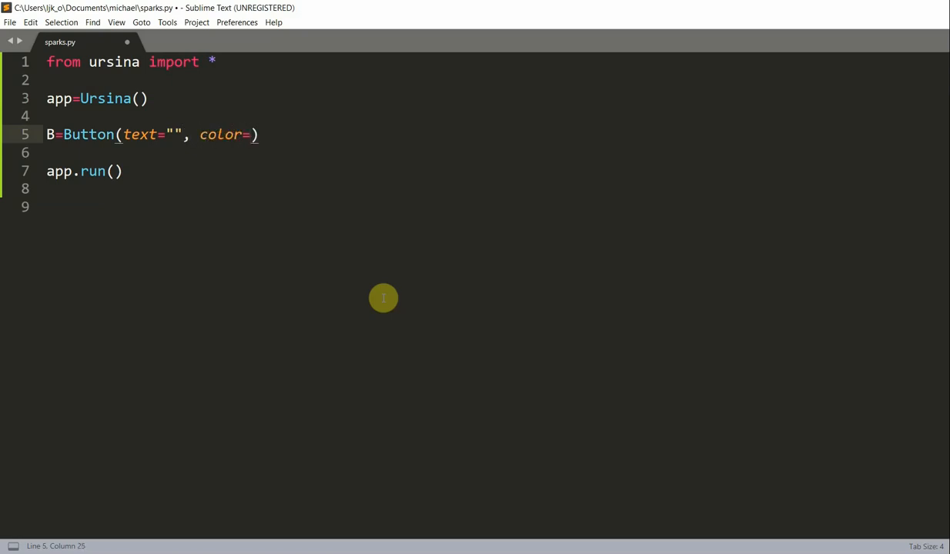
{"action": "type", "text": "color."}
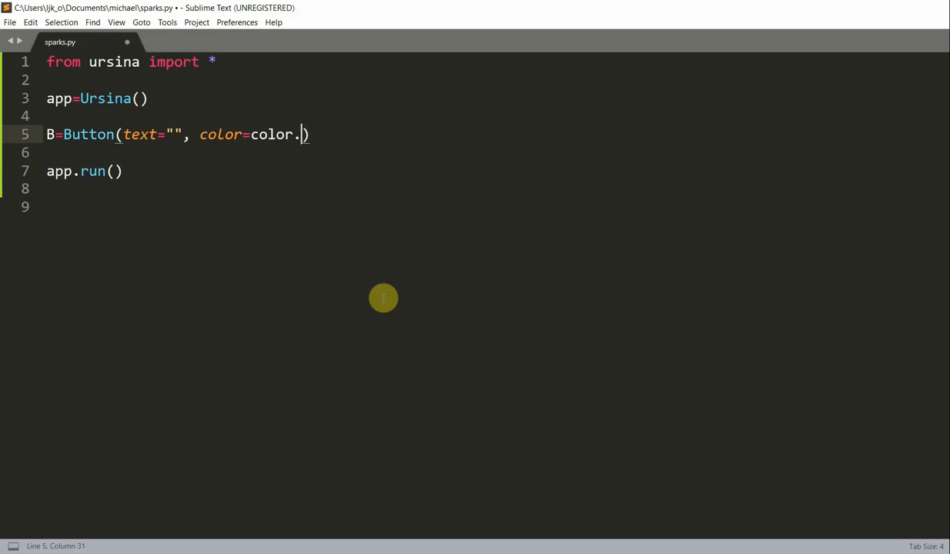
{"action": "type", "text": "rgb("}
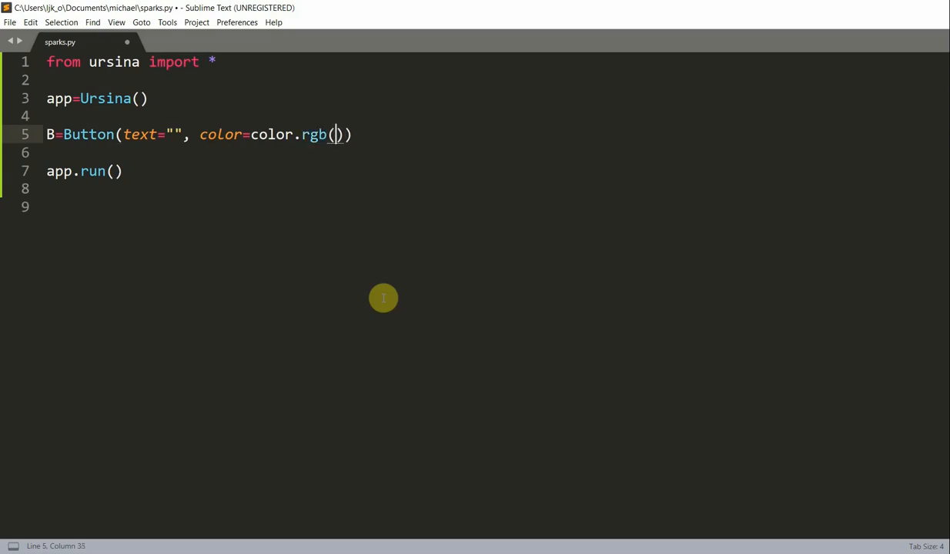
{"action": "type", "text": "255, 255"}
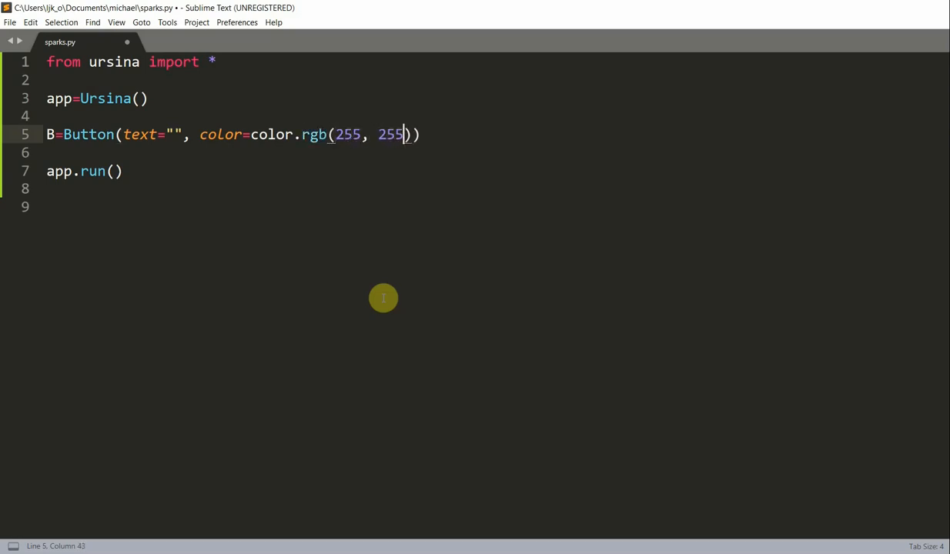
{"action": "type", "text": ", 255, 0"}
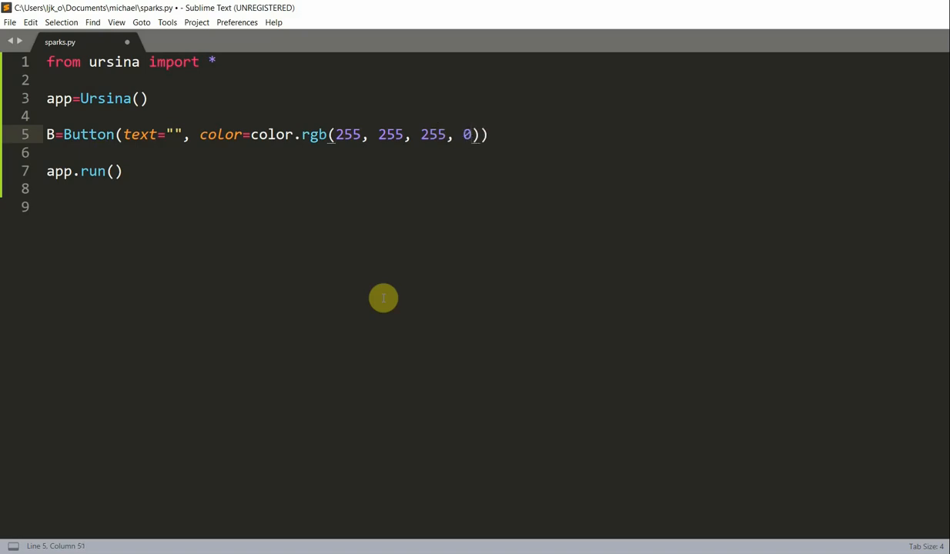
{"action": "type", "text": ", scale="}
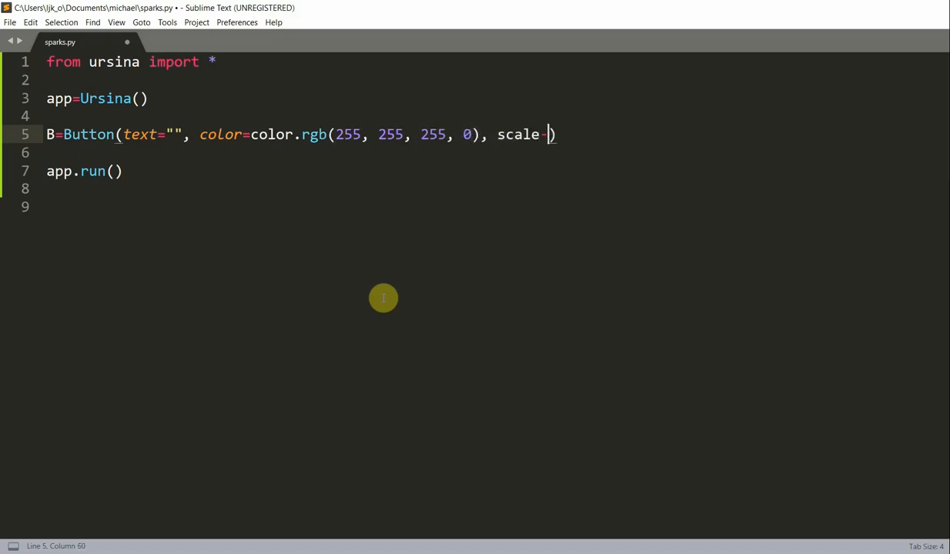
{"action": "type", "text": "2"}
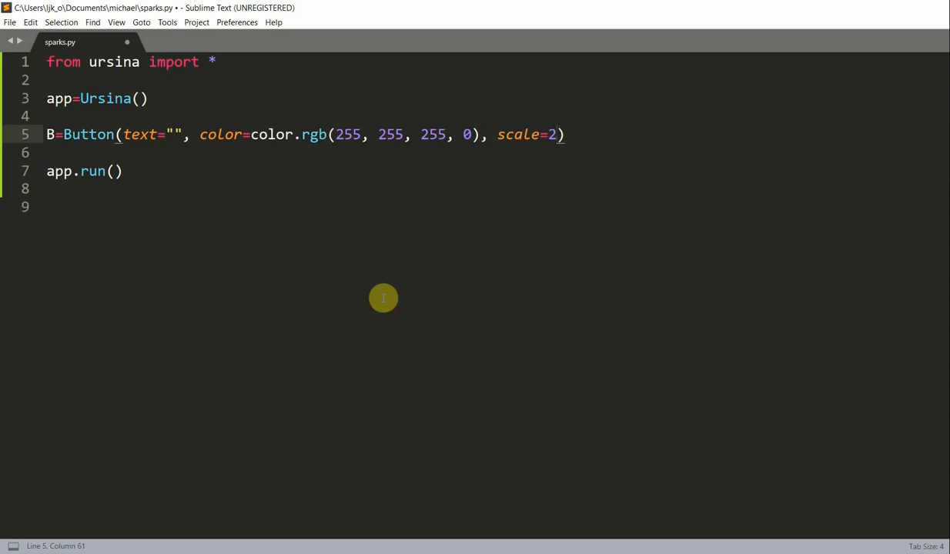
{"action": "mouse_move", "coordinate": [164, 98]}
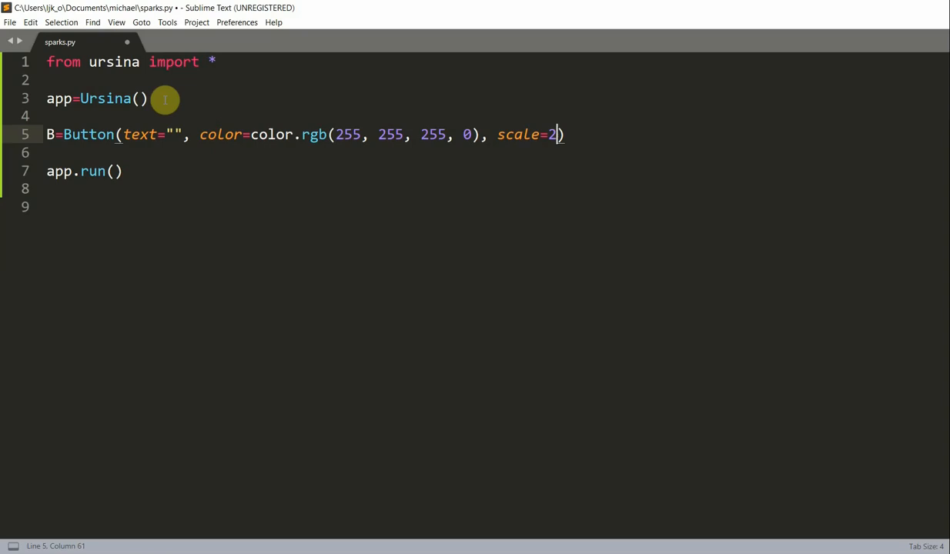
{"action": "mouse_move", "coordinate": [331, 139]}
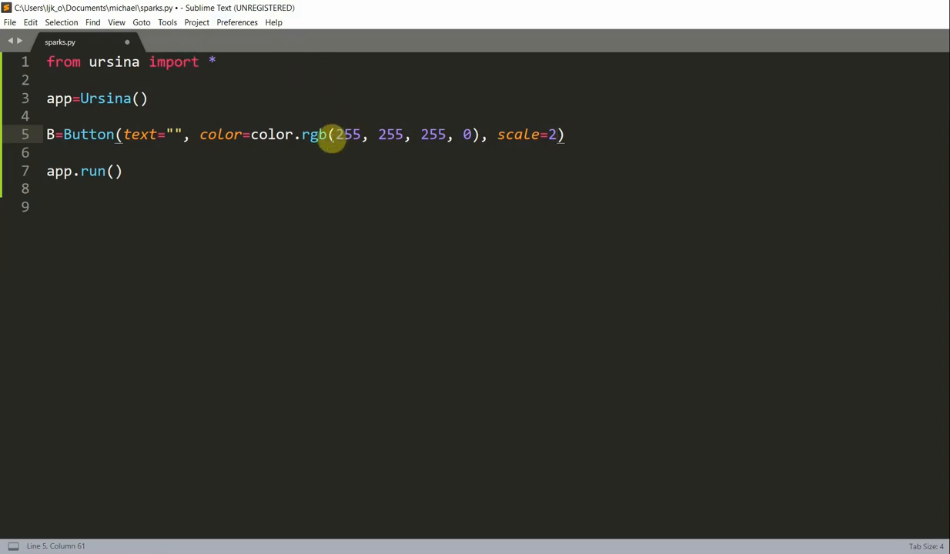
{"action": "mouse_move", "coordinate": [363, 116]}
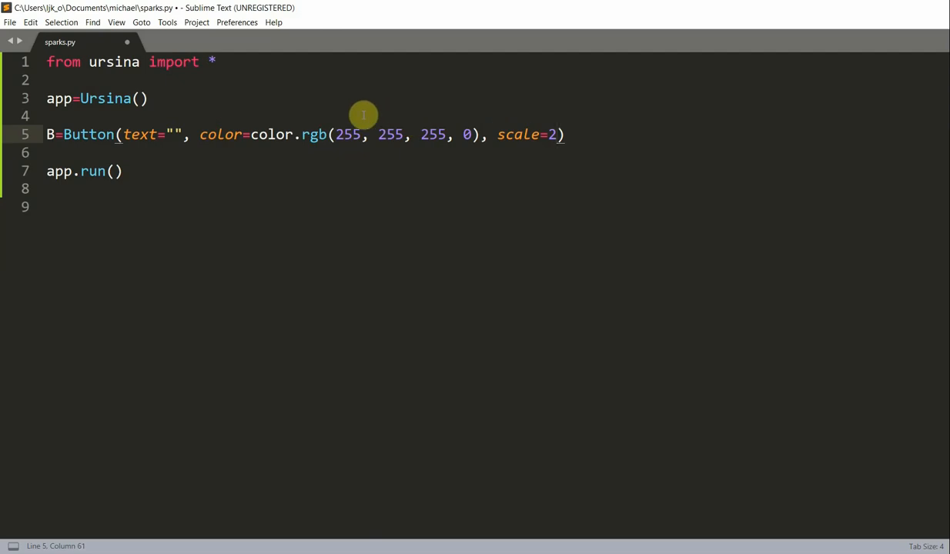
{"action": "mouse_move", "coordinate": [464, 145]}
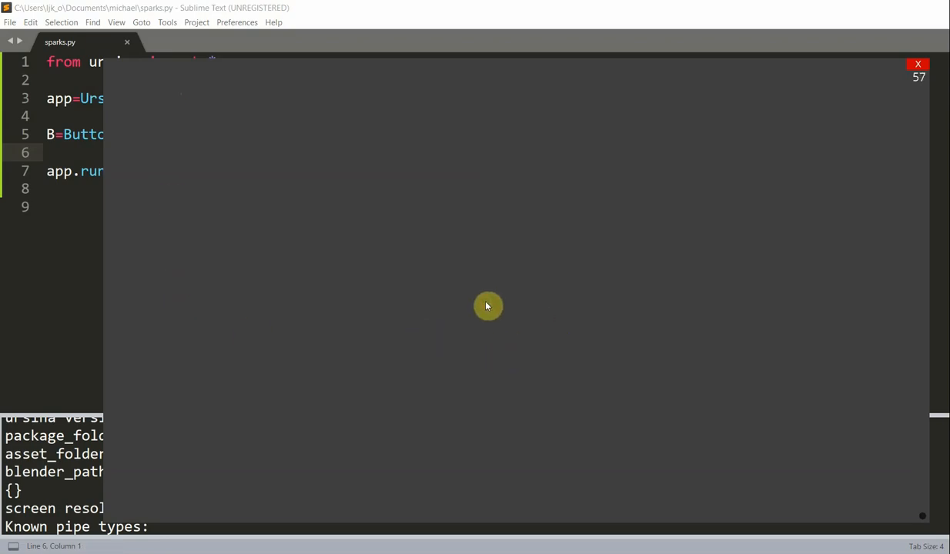
{"action": "mouse_move", "coordinate": [578, 225]}
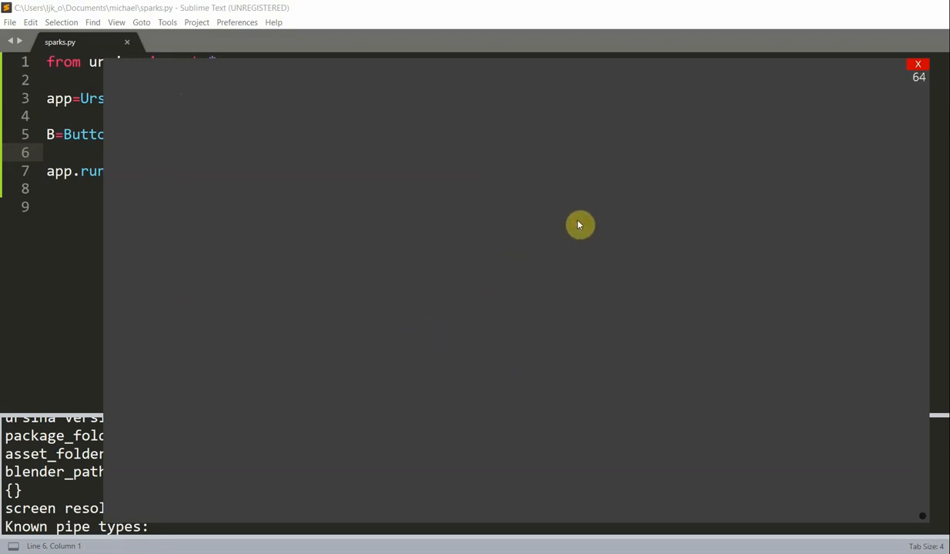
{"action": "mouse_move", "coordinate": [536, 84]}
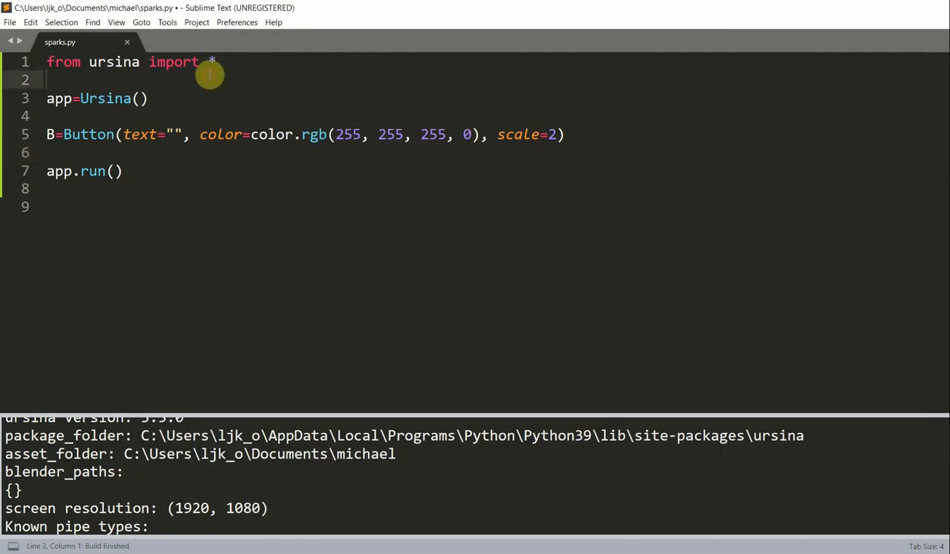
Start the Sparks class with an __init__(self, x, ...) that calls super().
{"action": "type", "text": "class Sparks(Entity):"}
{"action": "type", "text": "def"}
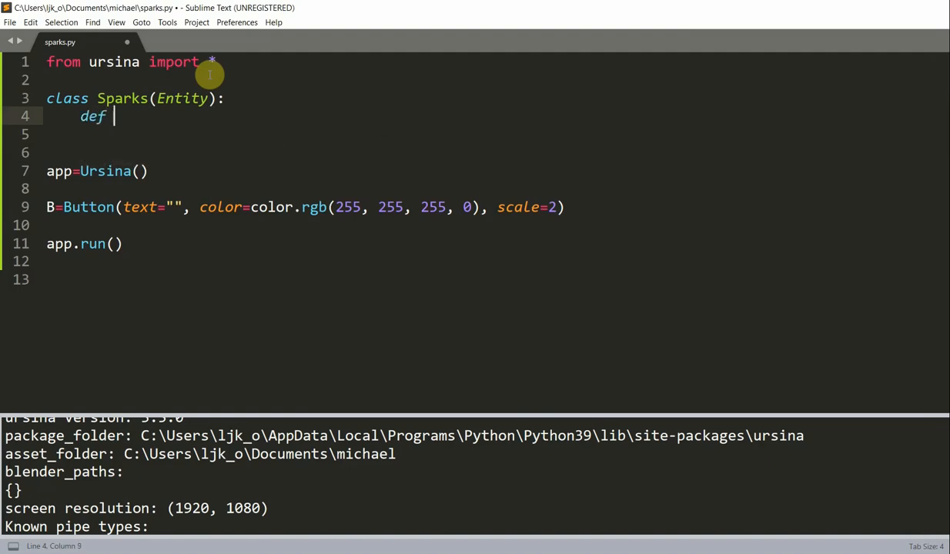
{"action": "type", "text": "__init__"}
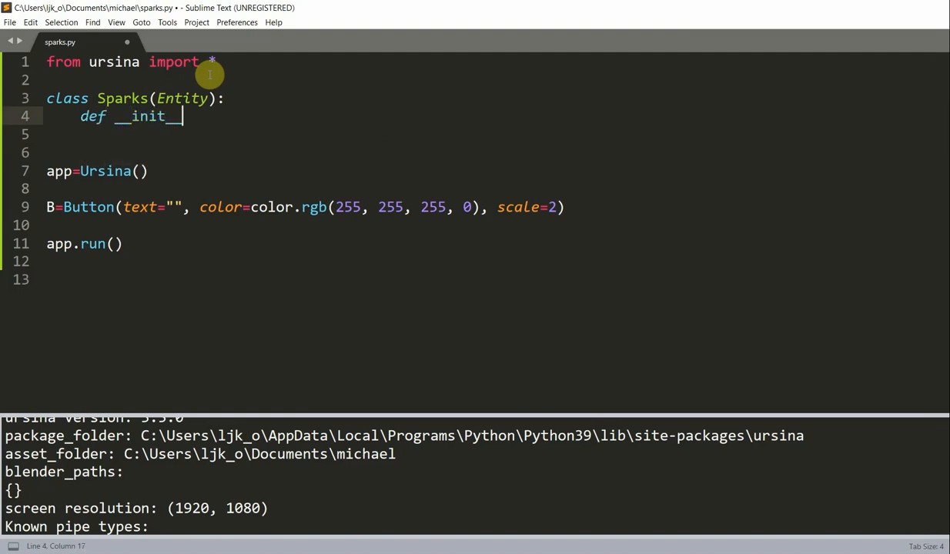
{"action": "type", "text": "(self, x, y):"}
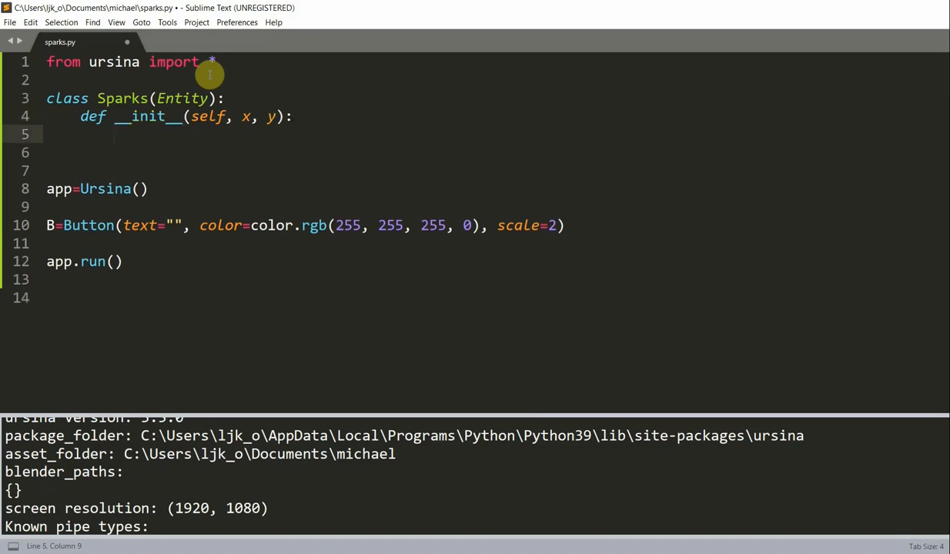
{"action": "left_click", "coordinate": [48, 80]}
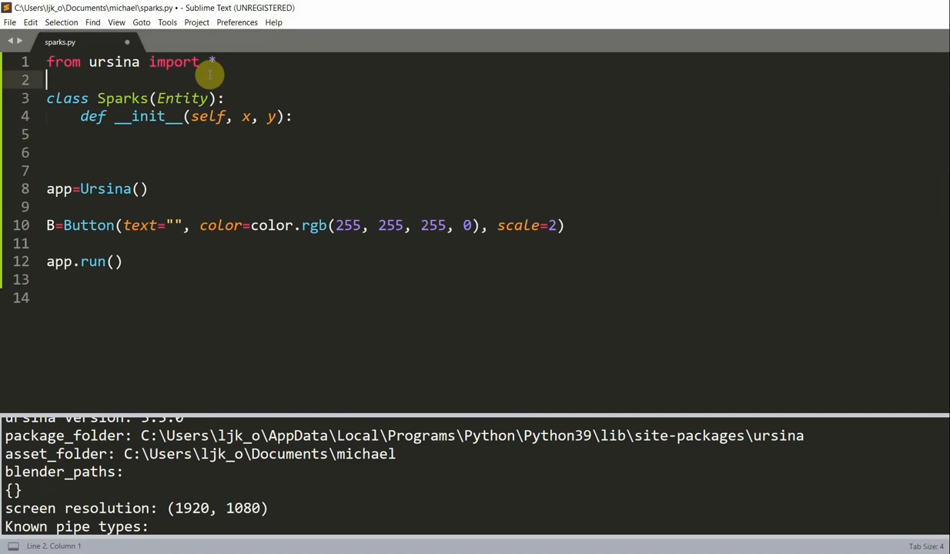
{"action": "type", "text": "s"}
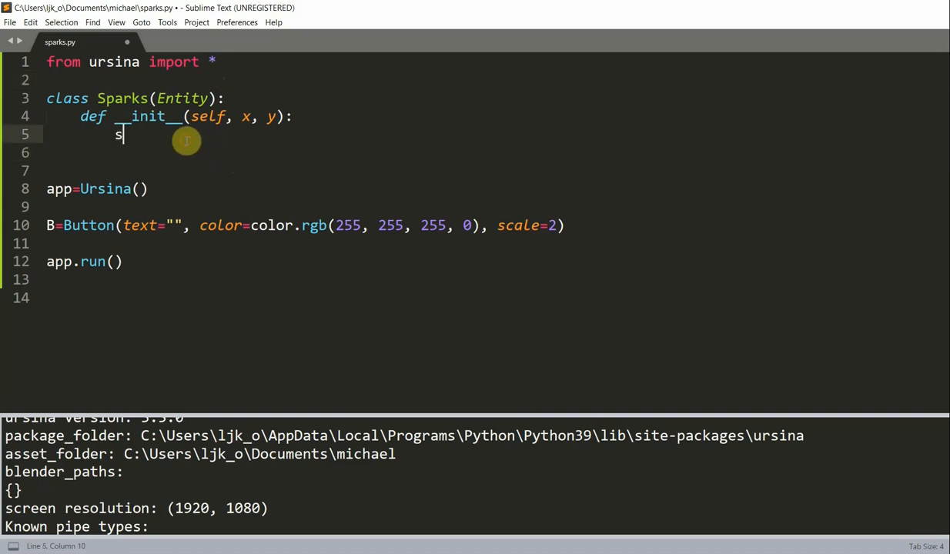
{"action": "type", "text": "uper().__init__("}
{"action": "left_click", "coordinate": [497, 153]}
{"action": "type", "text": "self.p"}
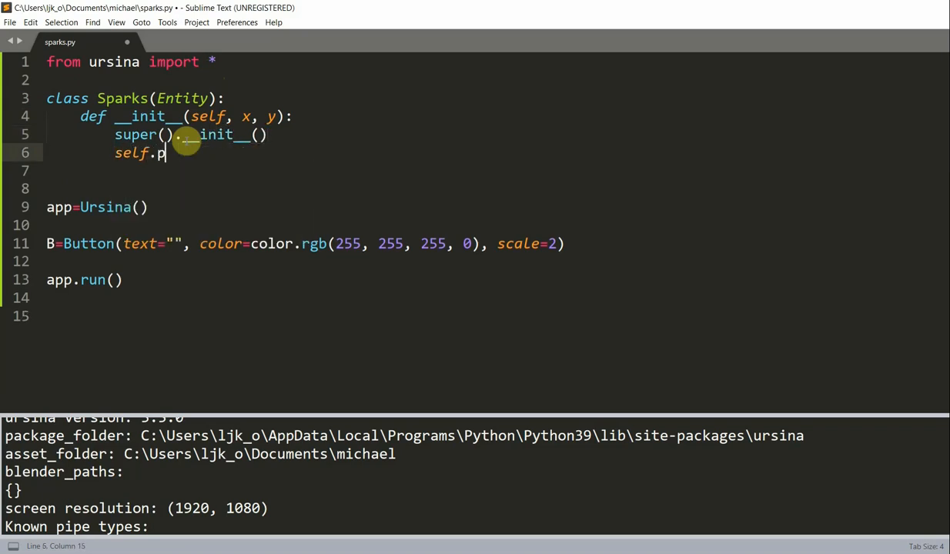
Set self.parent=camera.ui, model "circle", color white and scale .012.
{"action": "type", "text": "arent=camera."}
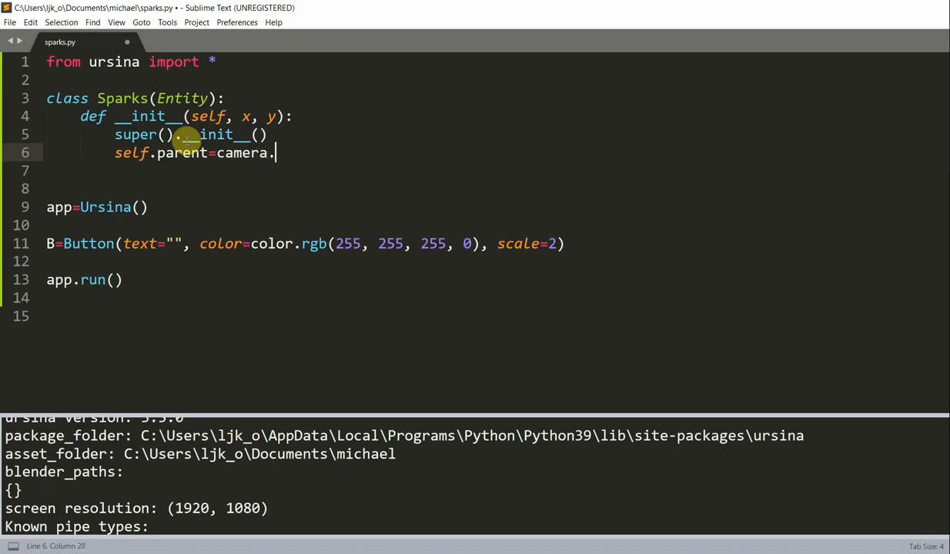
{"action": "type", "text": "ui"}
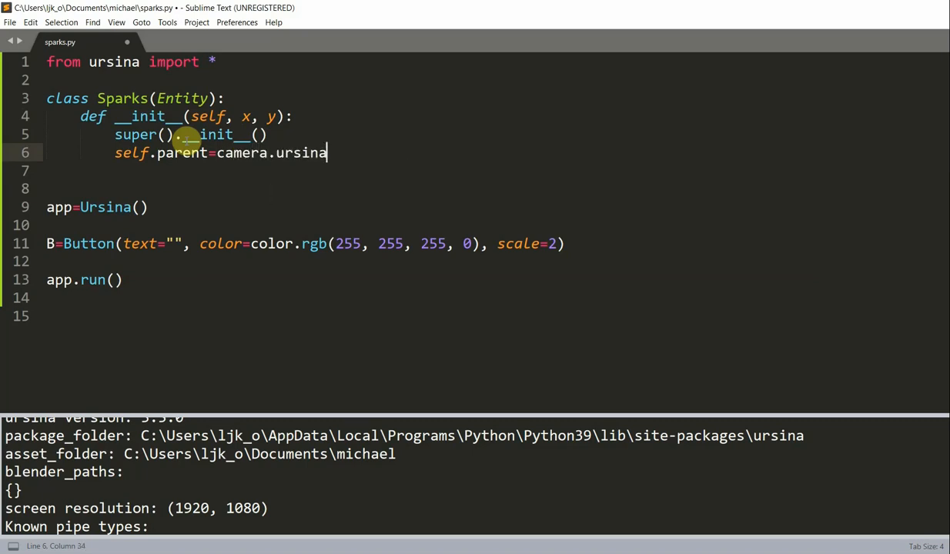
{"action": "type", "text": "self.model=\""}
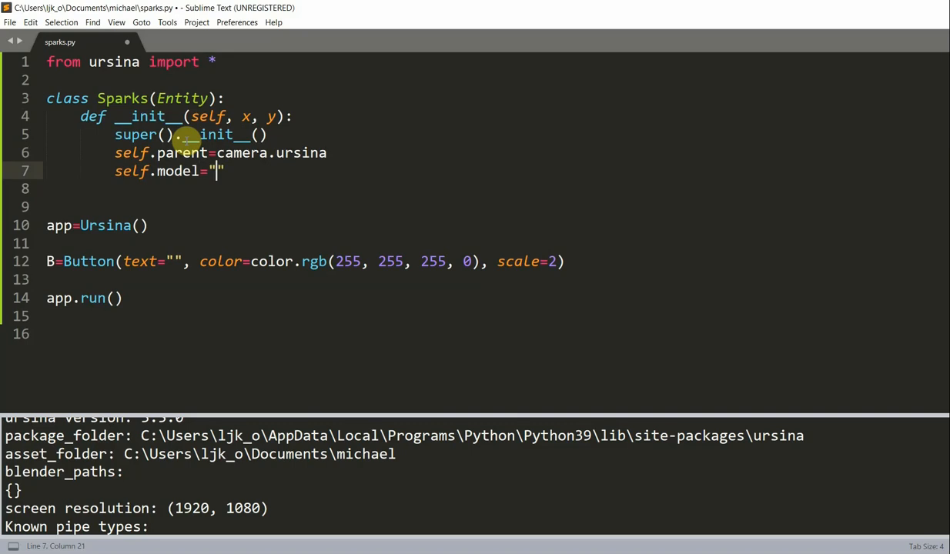
{"action": "type", "text": "circle"}
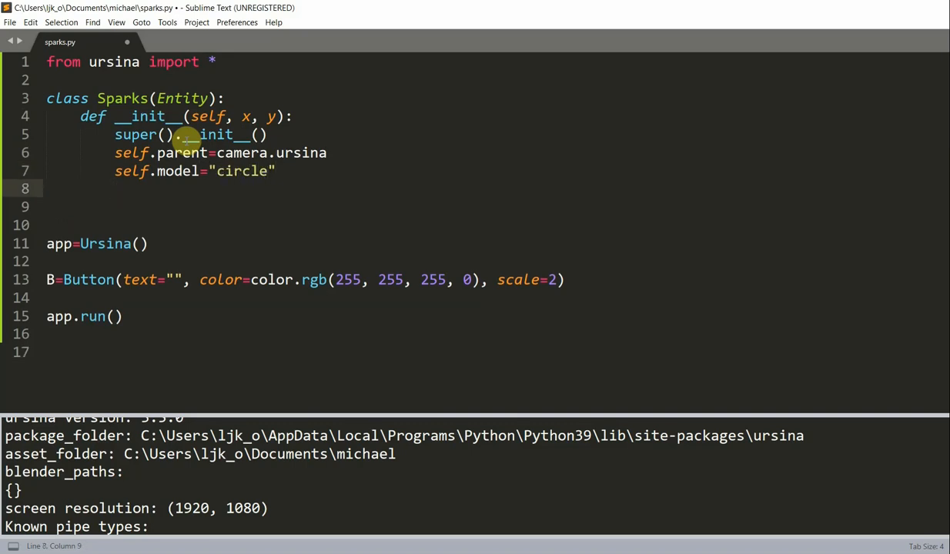
{"action": "type", "text": "self.colr"}
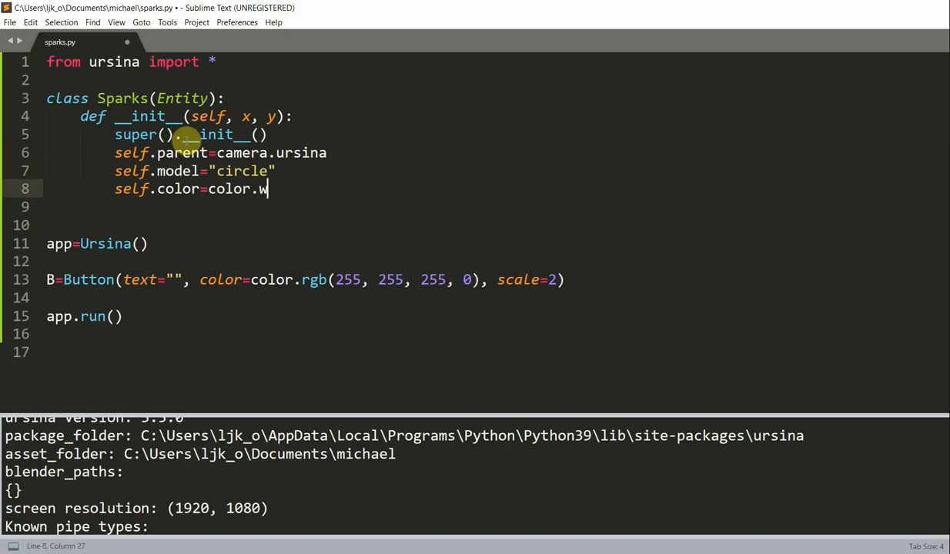
{"action": "type", "text": "hite"}
{"action": "left_click", "coordinate": [497, 207]}
{"action": "type", "text": "self.scale=."}
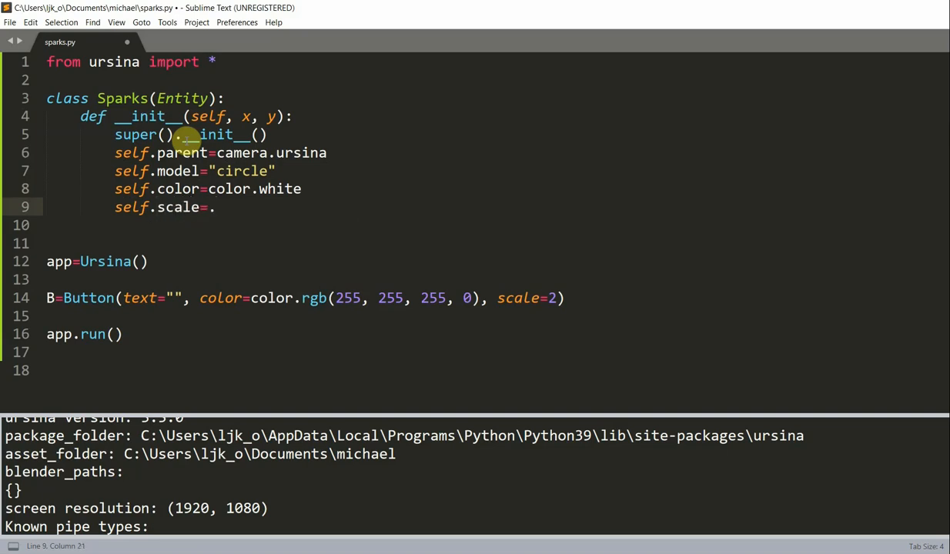
{"action": "type", "text": "012"}
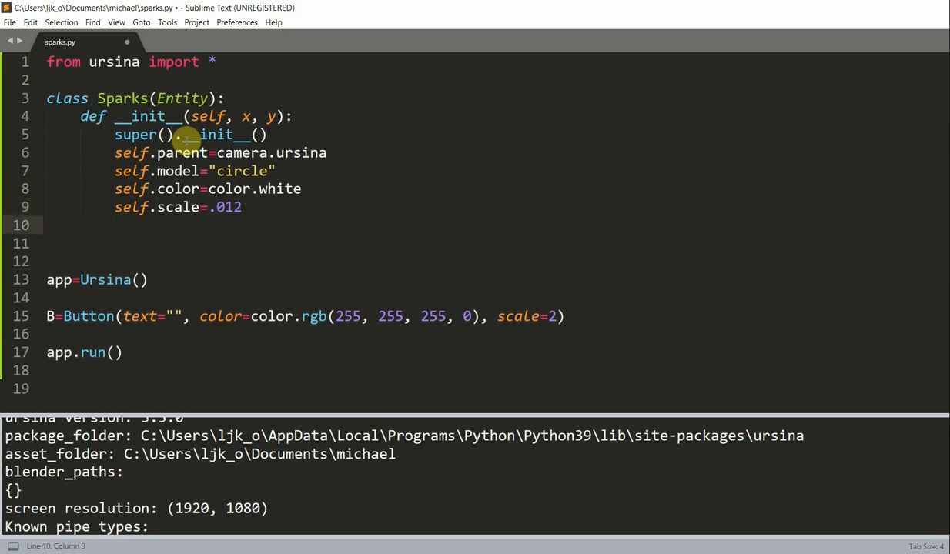
Store self.x and self.y, and set self.dx=random.randint(-2, 2)/1000.
{"action": "type", "text": "self.x"}
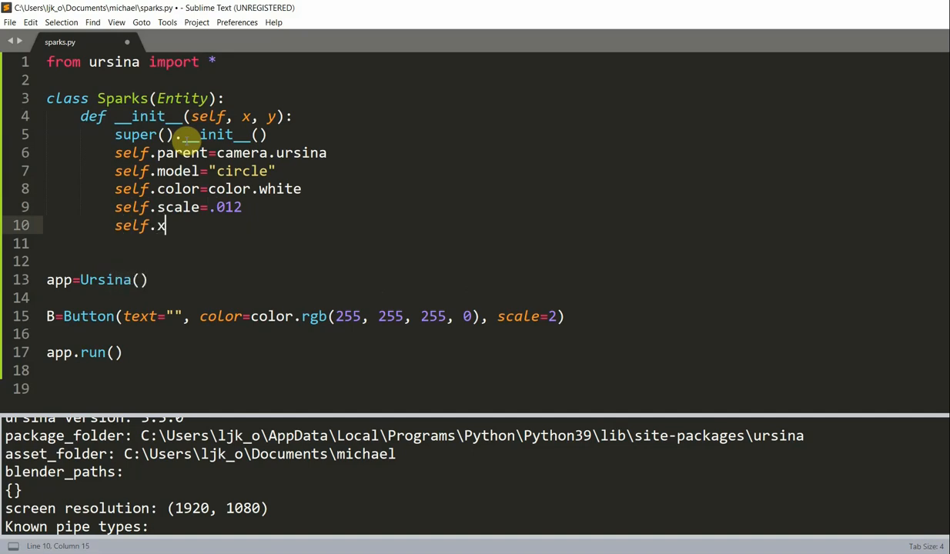
{"action": "type", "text": "=x"}
{"action": "type", "text": "self.dx="}
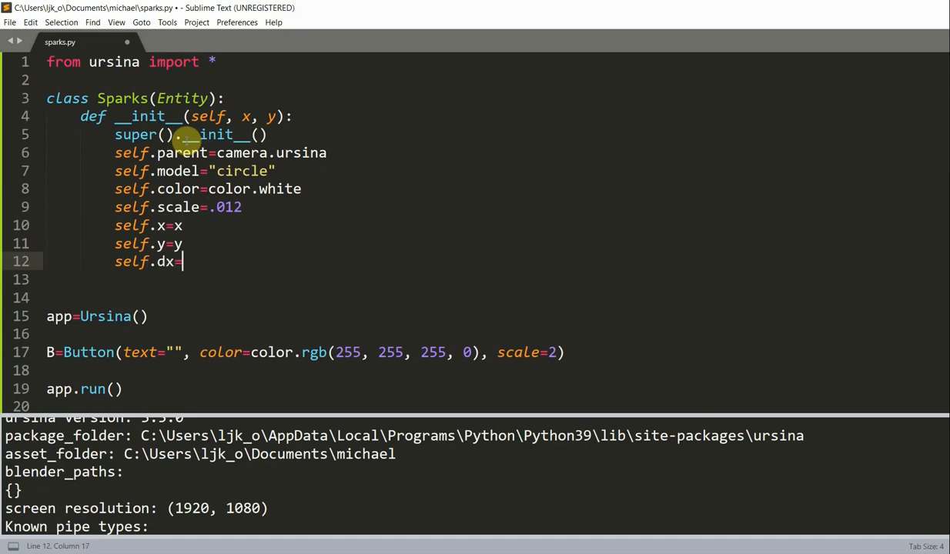
{"action": "type", "text": "randin"}
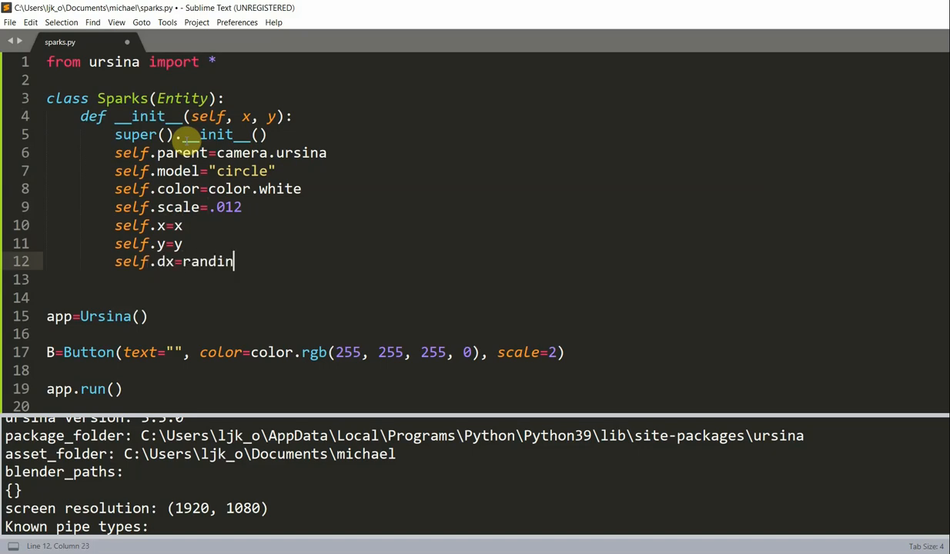
{"action": "key", "text": "BackSpace"}
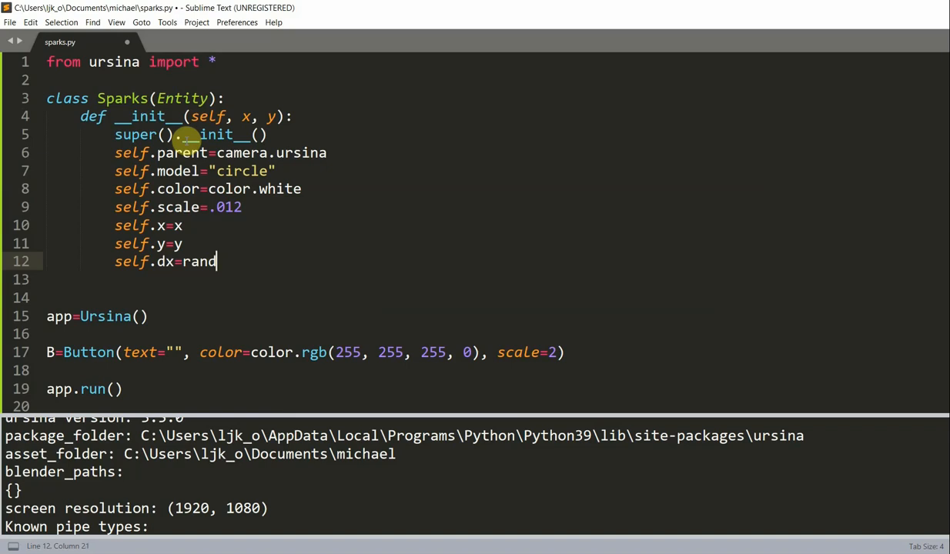
{"action": "type", "text": "om.randint("}
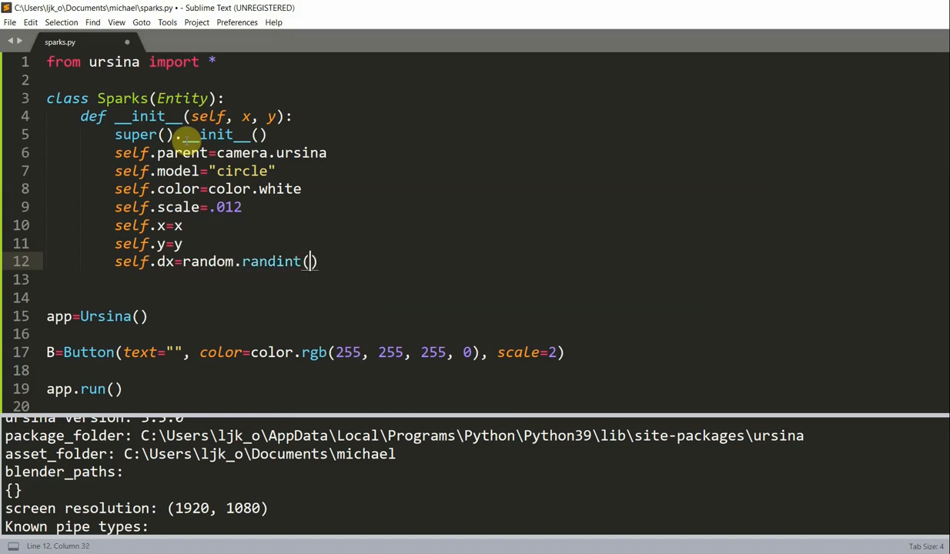
{"action": "type", "text": "02, 2"}
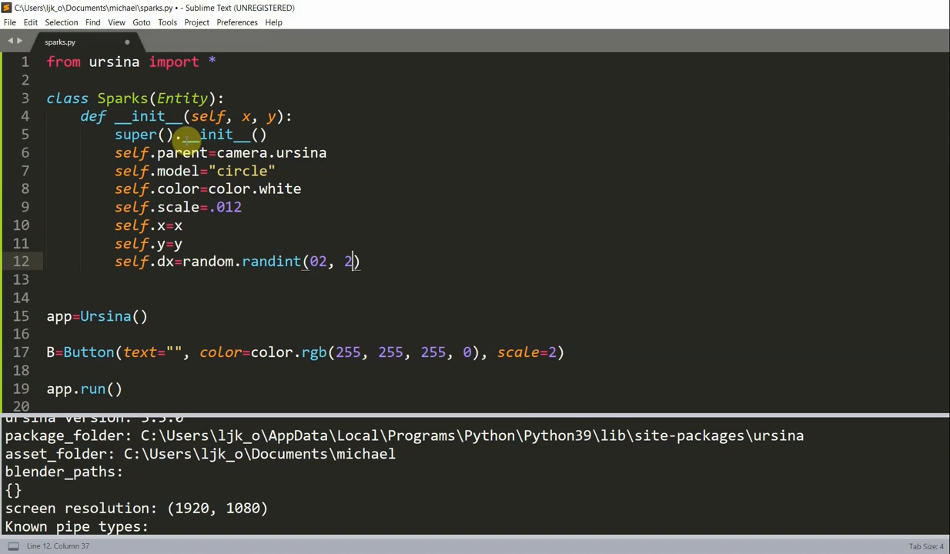
{"action": "key", "text": "BackSpace"}
{"action": "type", "text": "-"}
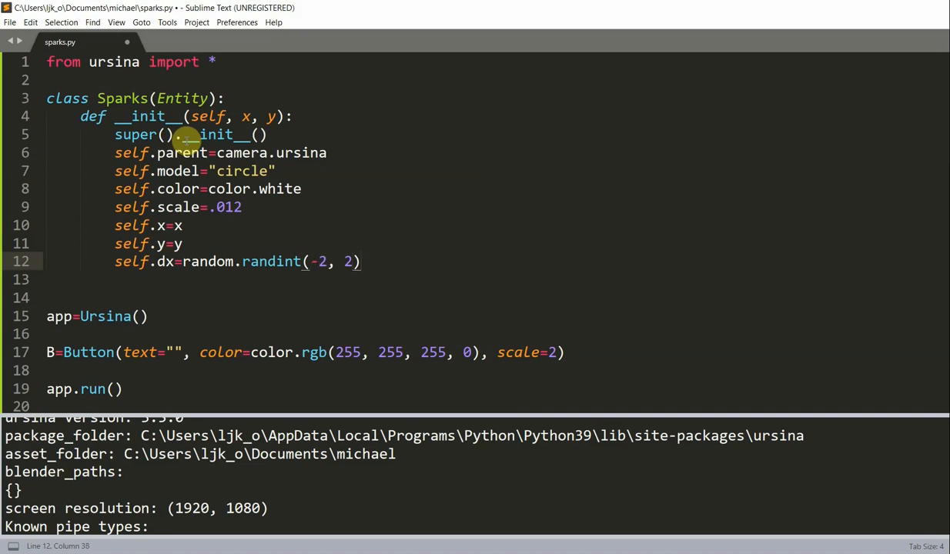
{"action": "type", "text": "/1000"}
{"action": "left_click", "coordinate": [497, 280]}
{"action": "type", "text": "self"}
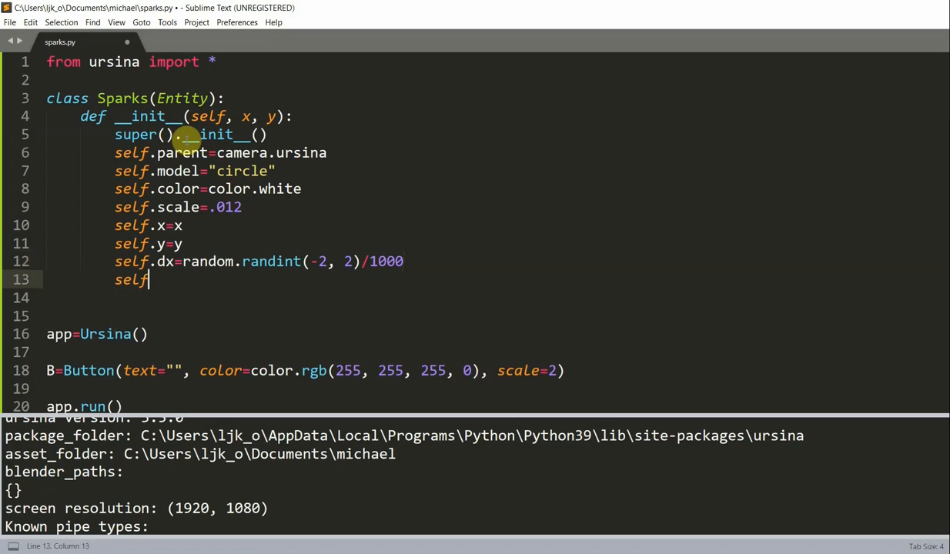
Add self.dy=random.randint(-2, 2)/1000 and self.ds=random.randint(1, 3)/5000.
{"action": "type", "text": ".dy="}
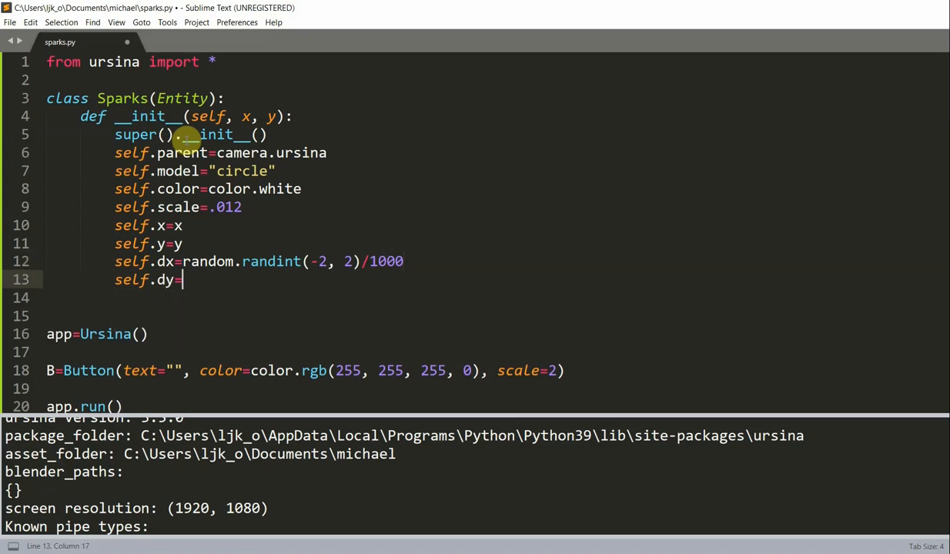
{"action": "type", "text": "random.randint("}
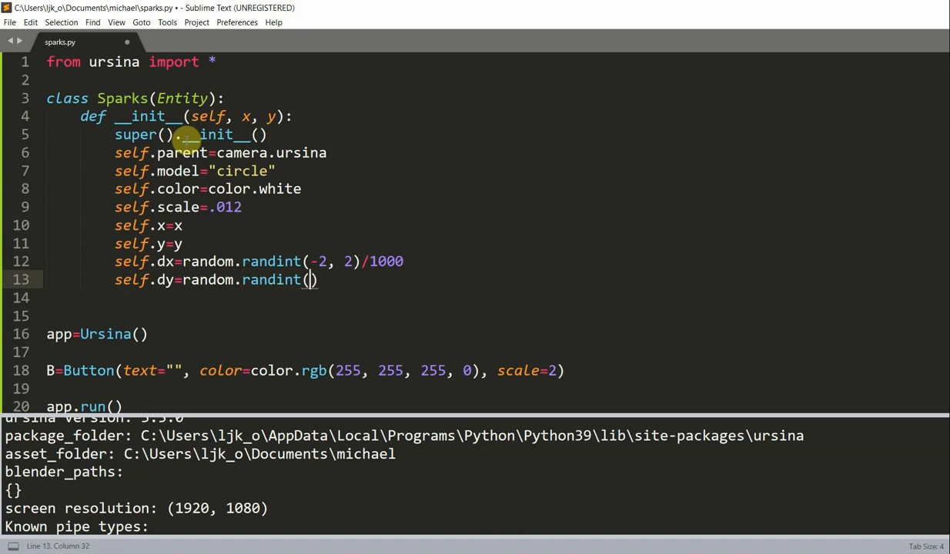
{"action": "type", "text": "-2, 2"}
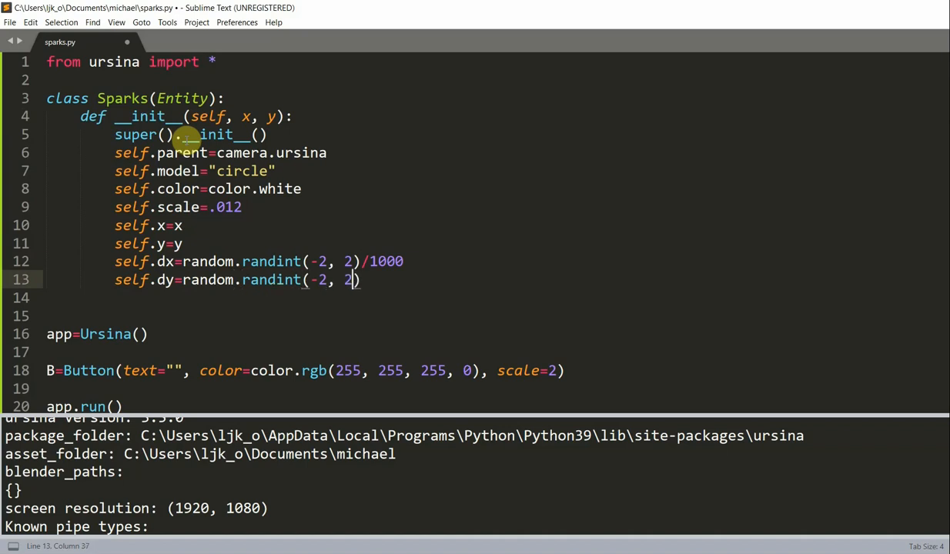
{"action": "type", "text": "/1000"}
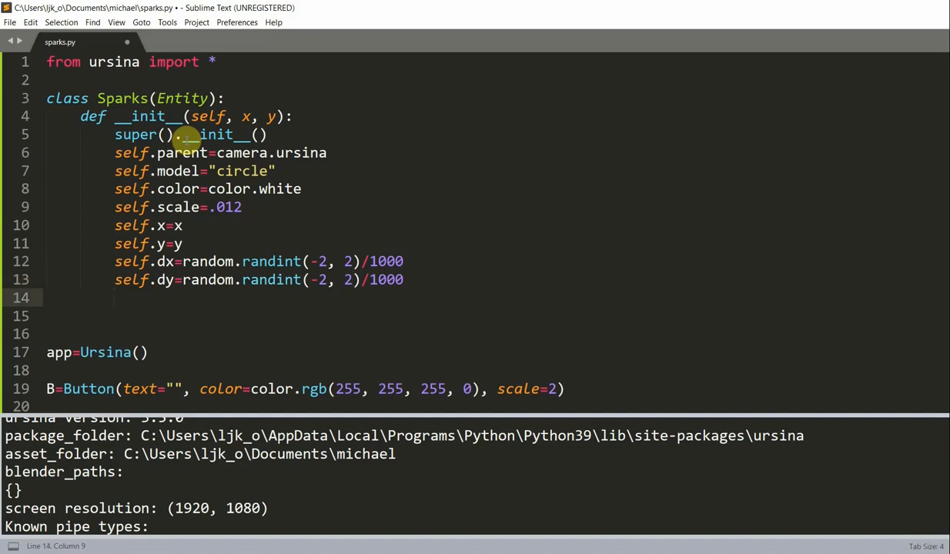
{"action": "type", "text": "self.ds"}
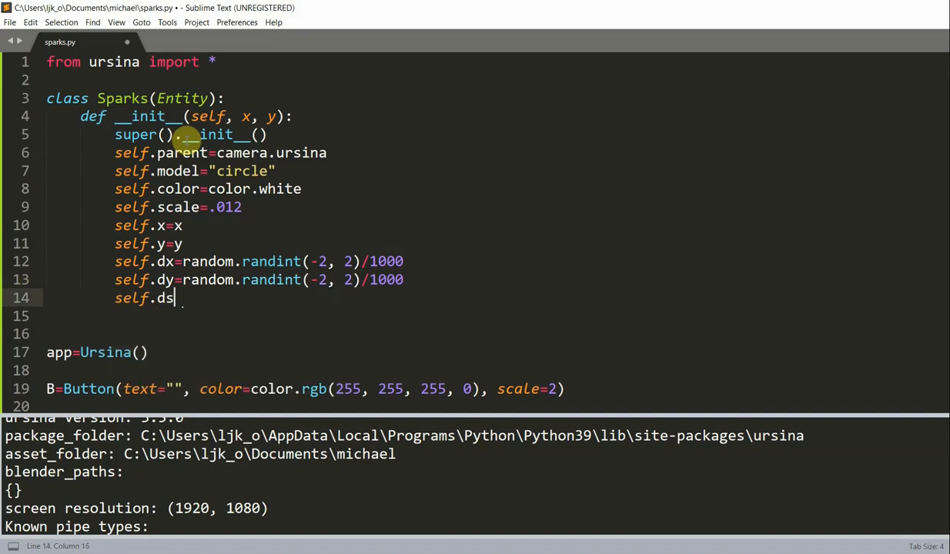
{"action": "type", "text": "="}
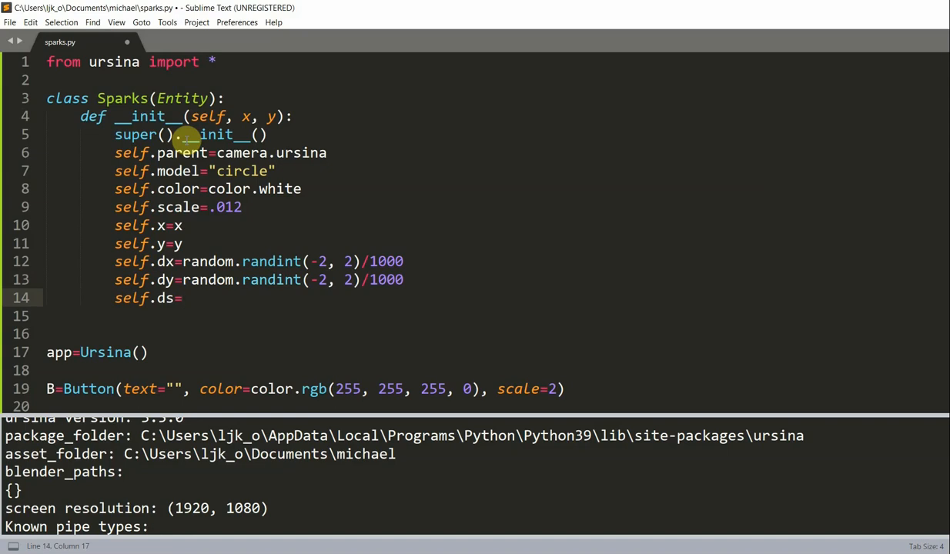
{"action": "type", "text": "random."}
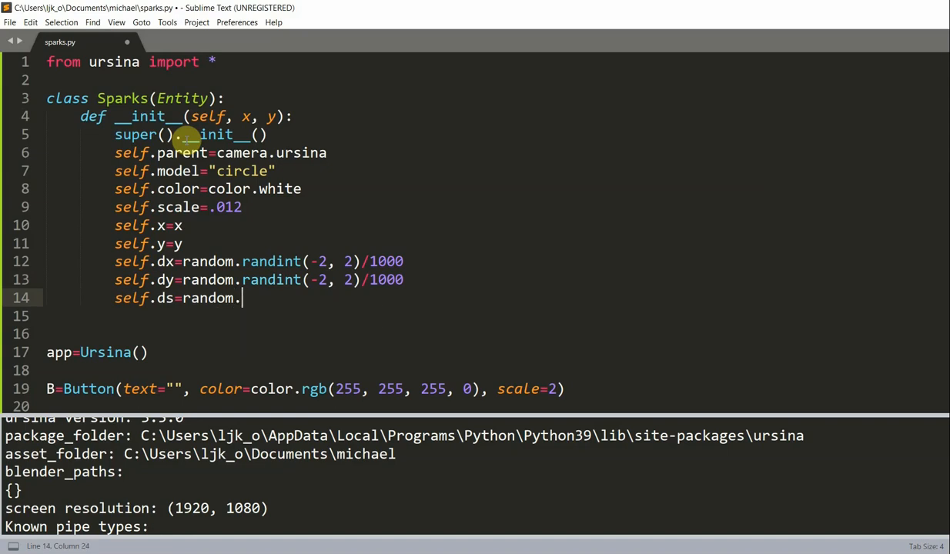
{"action": "type", "text": "randint(1, 3)"}
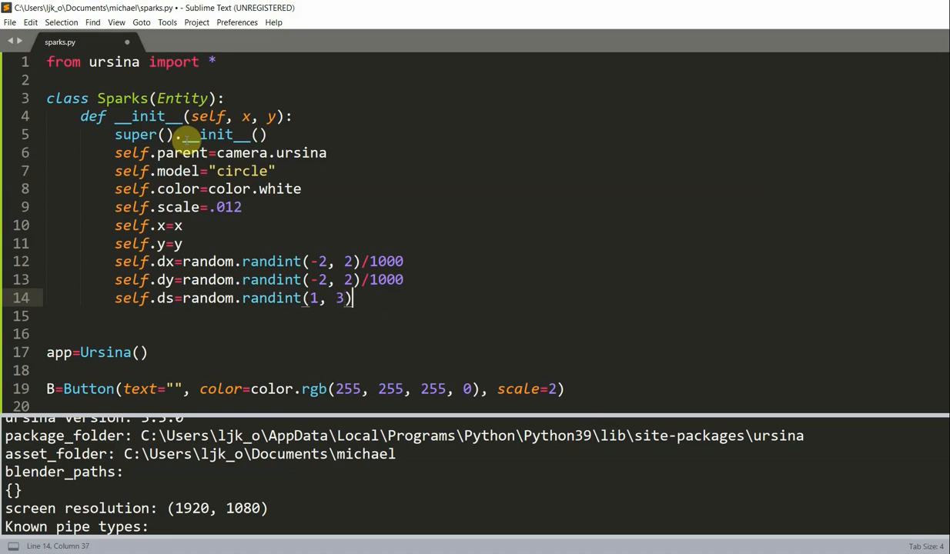
{"action": "type", "text": "/5000"}
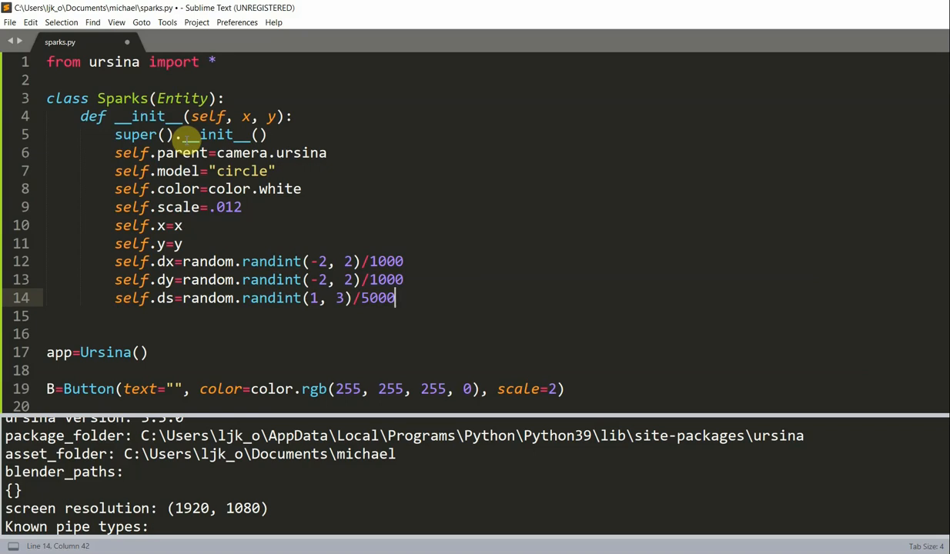
{"action": "mouse_move", "coordinate": [397, 314]}
{"action": "type", "text": "def"}
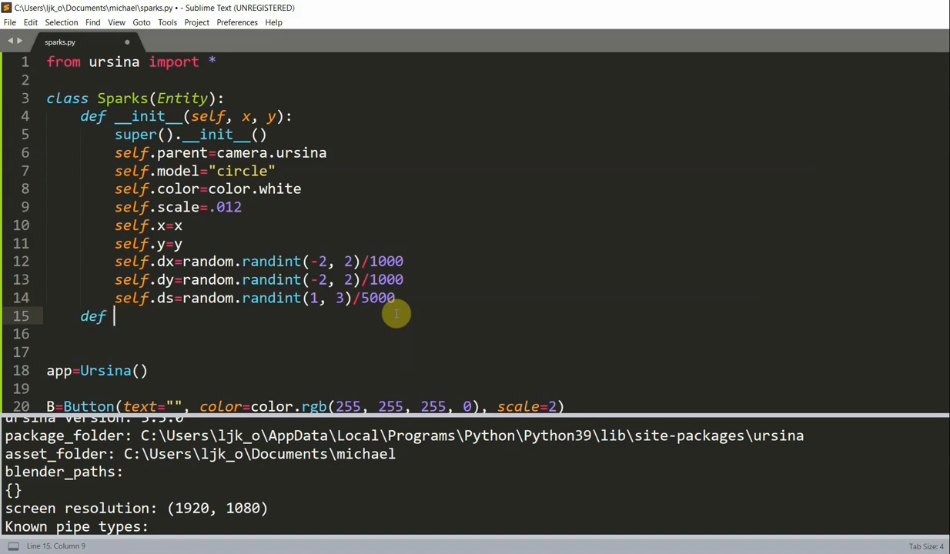
Write update(self) moving x by self.dx and shrinking scale by self.ds.
{"action": "type", "text": "update(self):"}
{"action": "left_click", "coordinate": [489, 334]}
{"action": "type", "text": "self."}
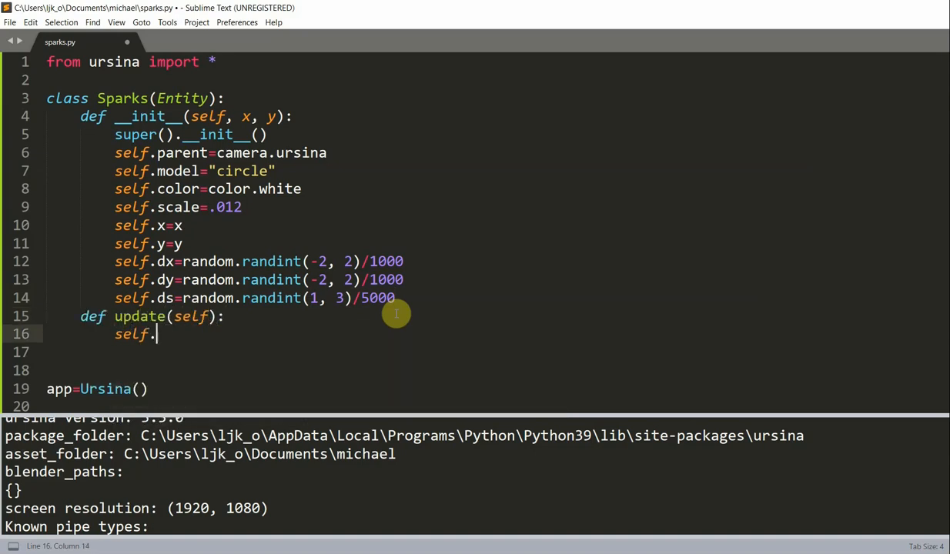
{"action": "type", "text": "x+=self.d"}
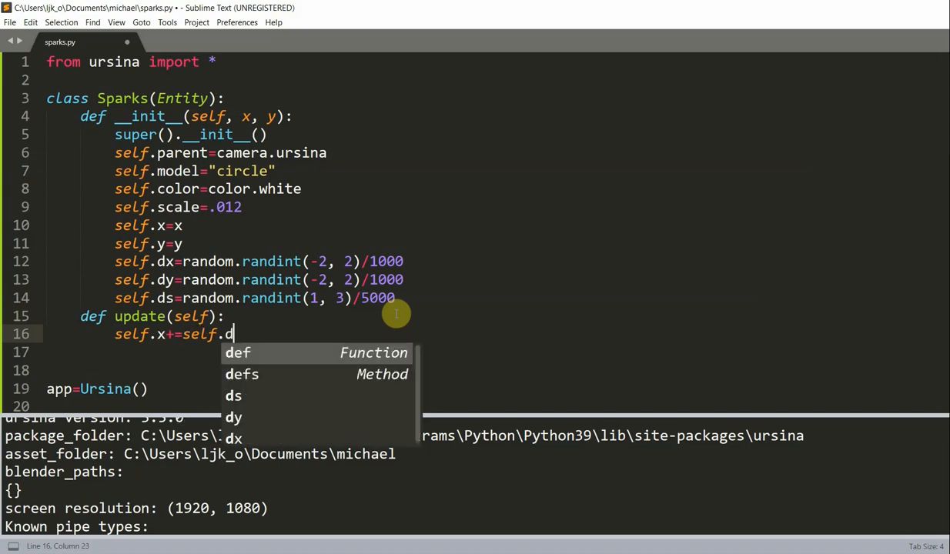
{"action": "type", "text": "x"}
{"action": "type", "text": "se"}
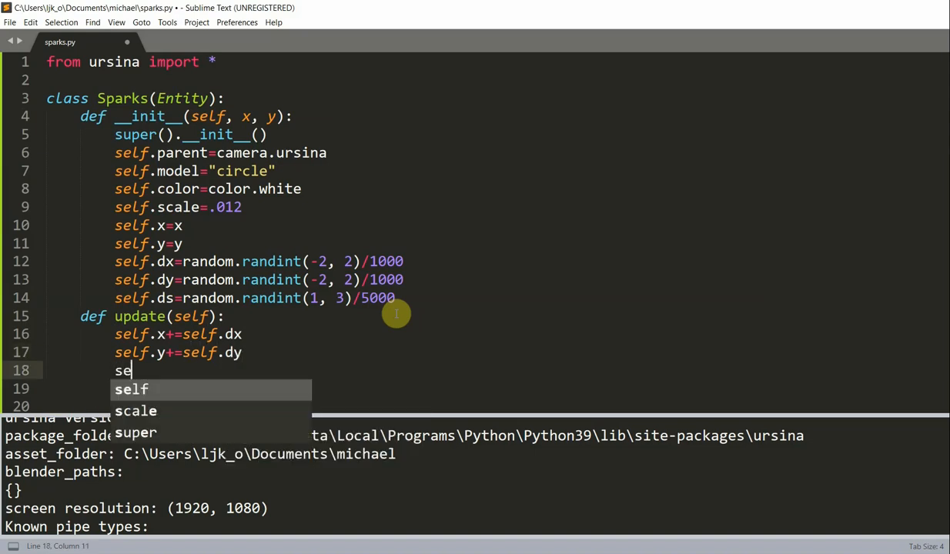
{"action": "type", "text": "lf.scale"}
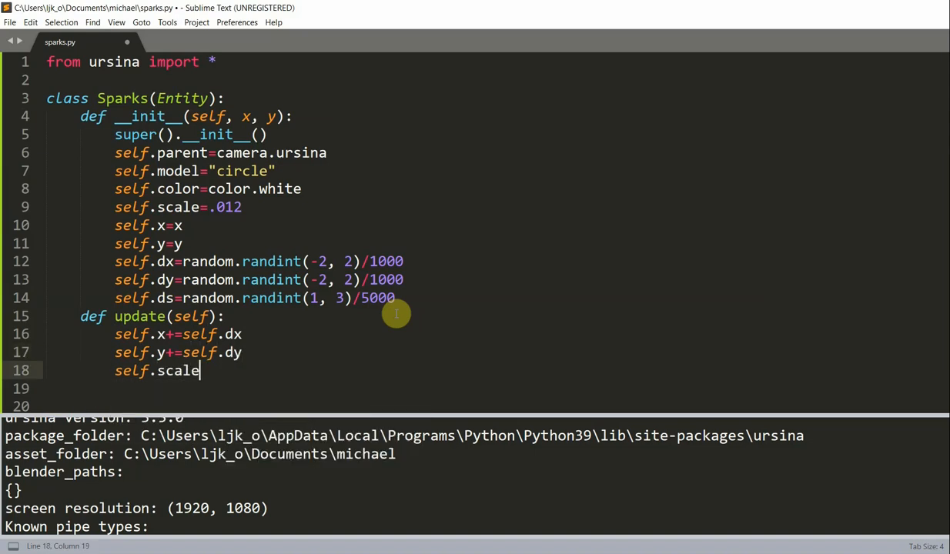
{"action": "type", "text": "-=self."}
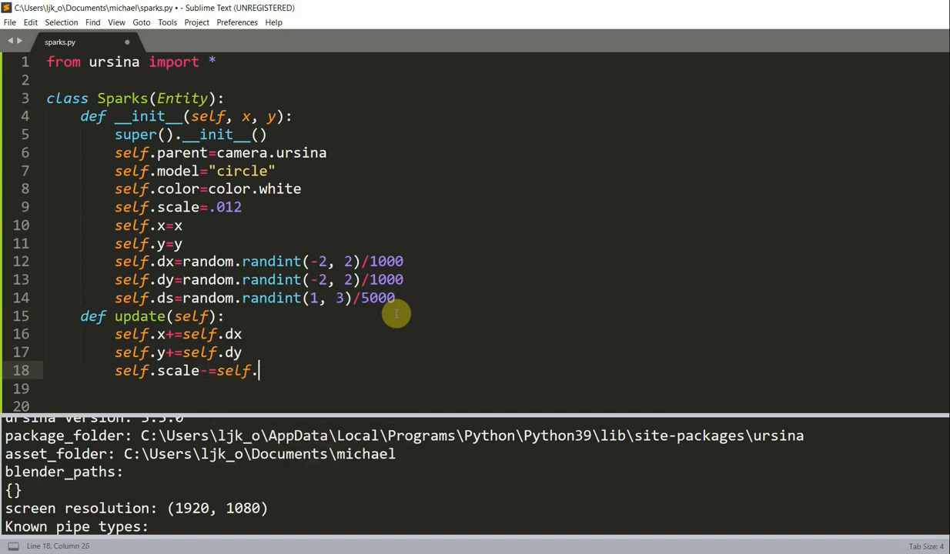
{"action": "type", "text": "ds"}
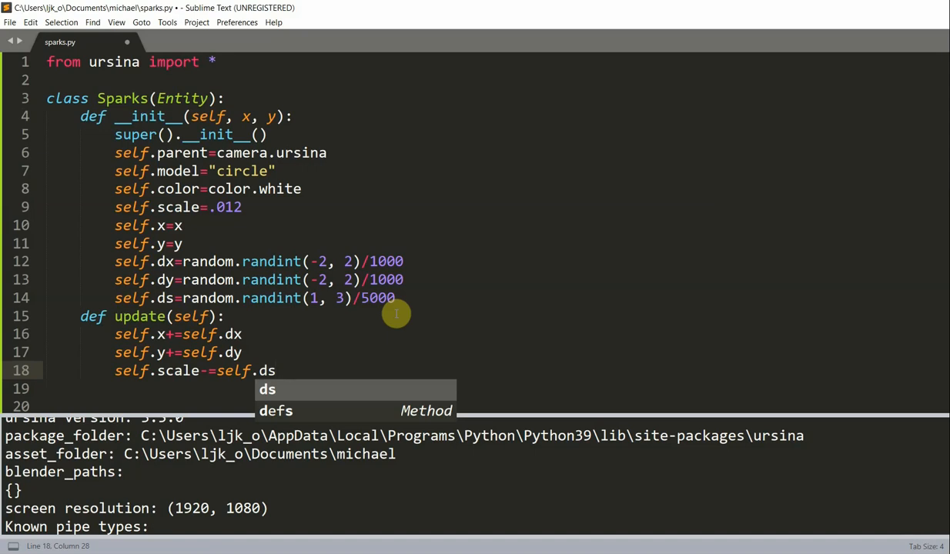
{"action": "mouse_move", "coordinate": [317, 330]}
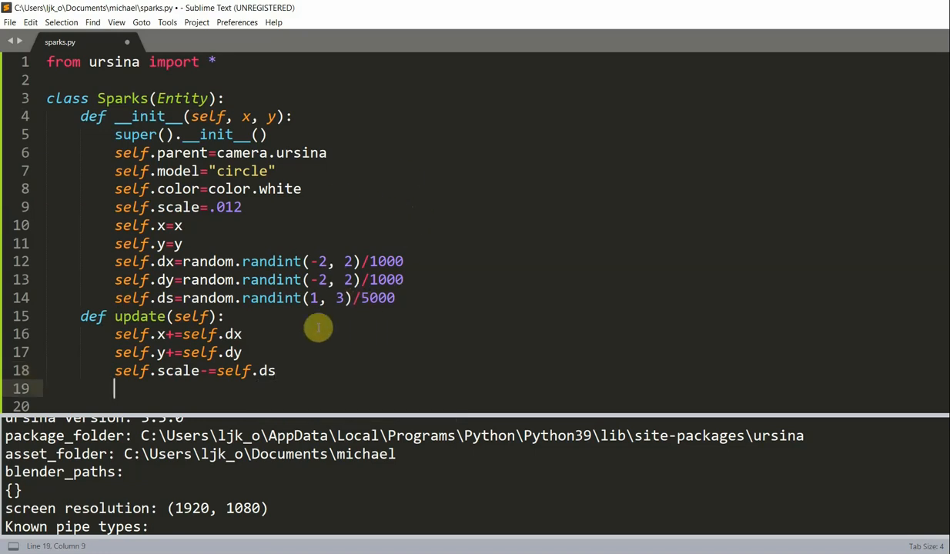
Add 'if self.scale<=.005: destroy(self)' to remove tiny sparks.
{"action": "type", "text": "if self.scale<"}
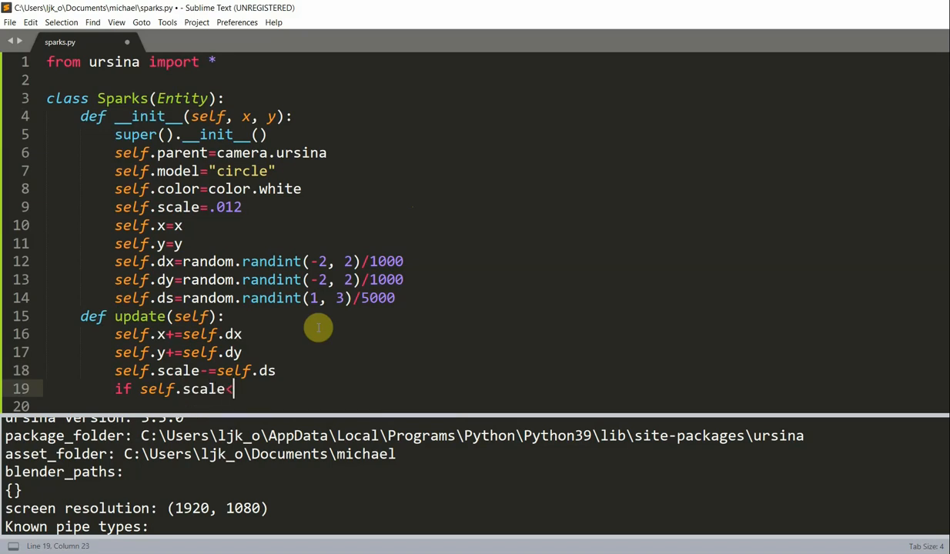
{"action": "type", "text": "=."}
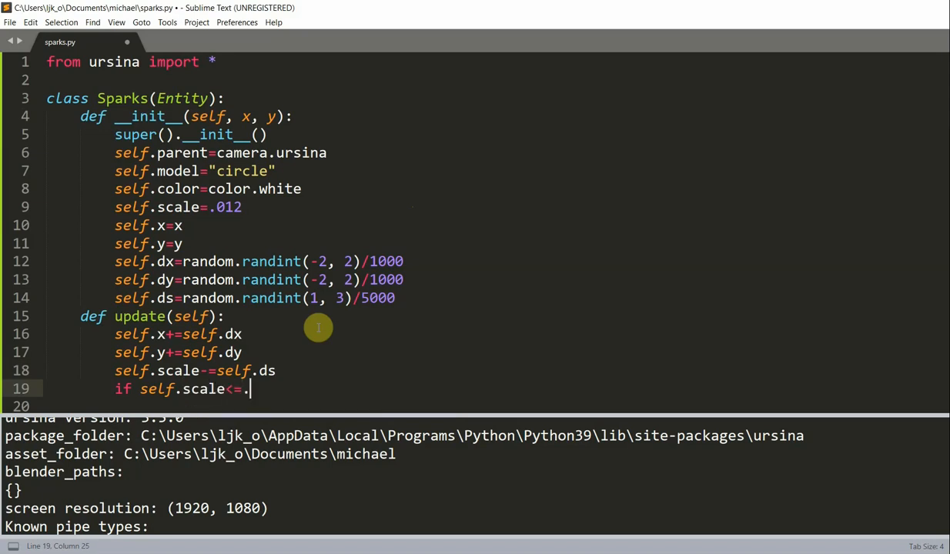
{"action": "type", "text": "005:"}
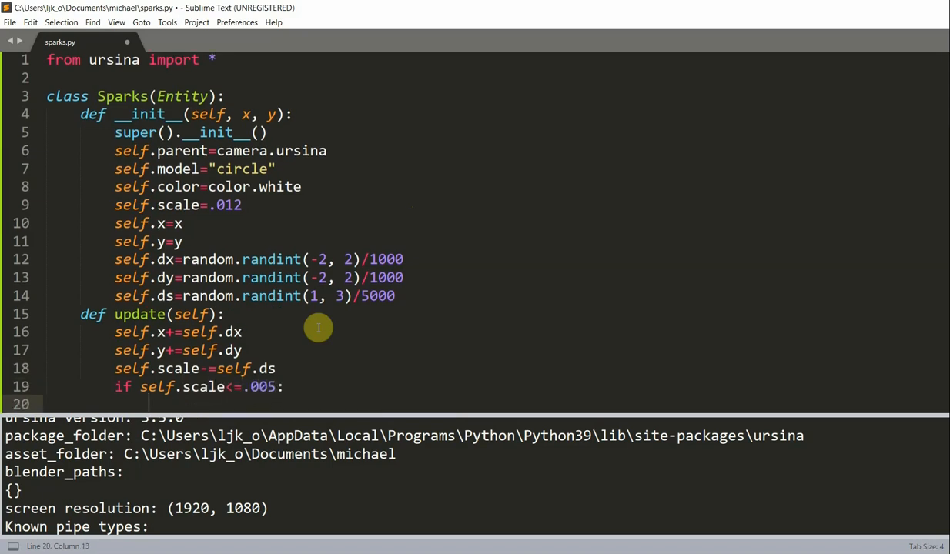
{"action": "type", "text": "destroy"}
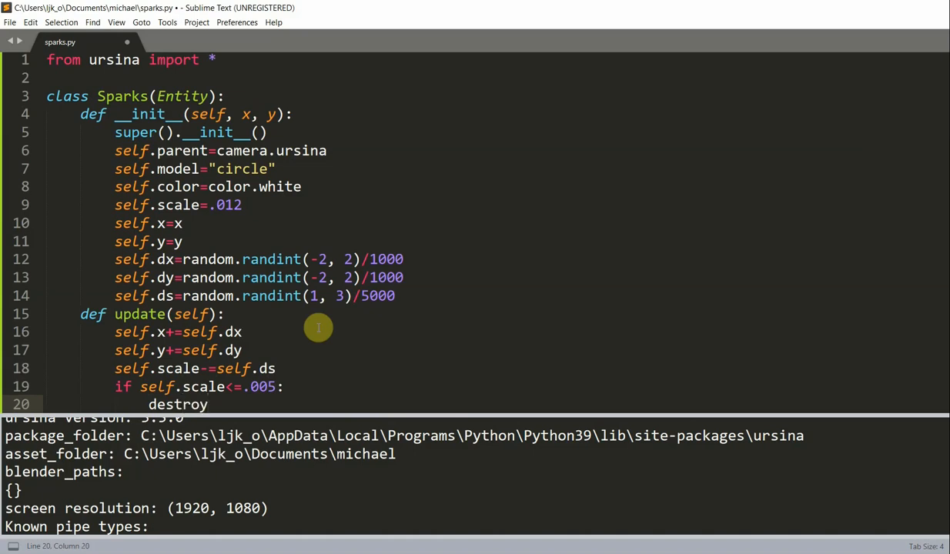
{"action": "type", "text": "(self)"}
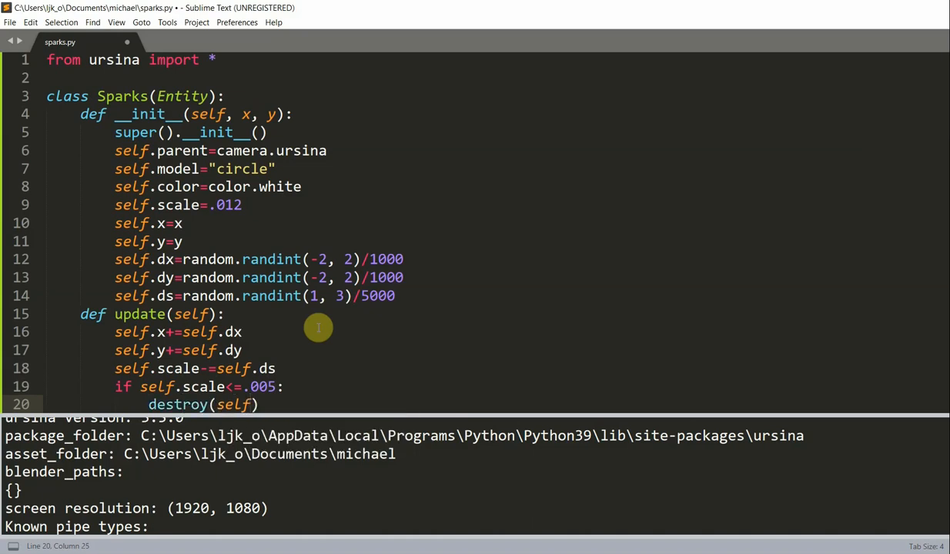
{"action": "scroll", "scroll_direction": "down", "scroll_amount": 3}
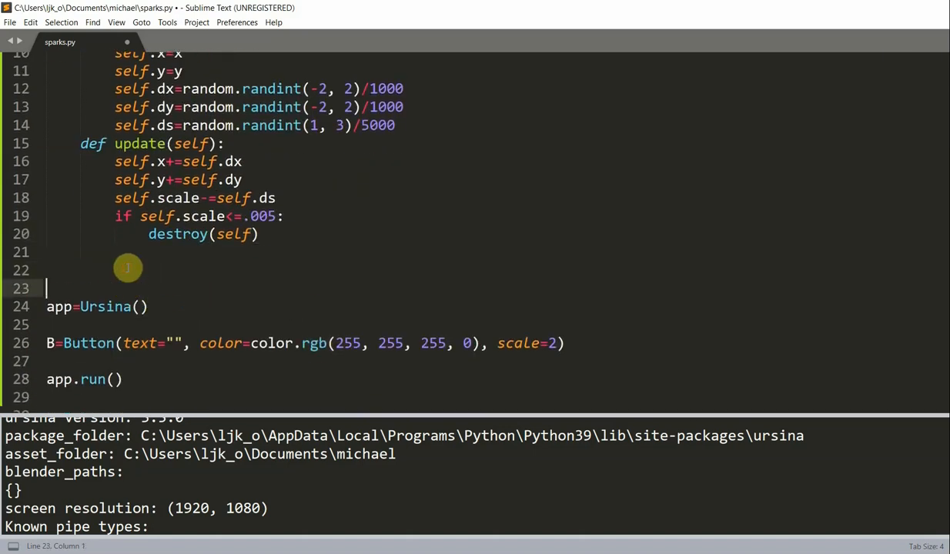
Define CreateSparks() with num=9 and a list e=[None]*num.
{"action": "type", "text": "def"}
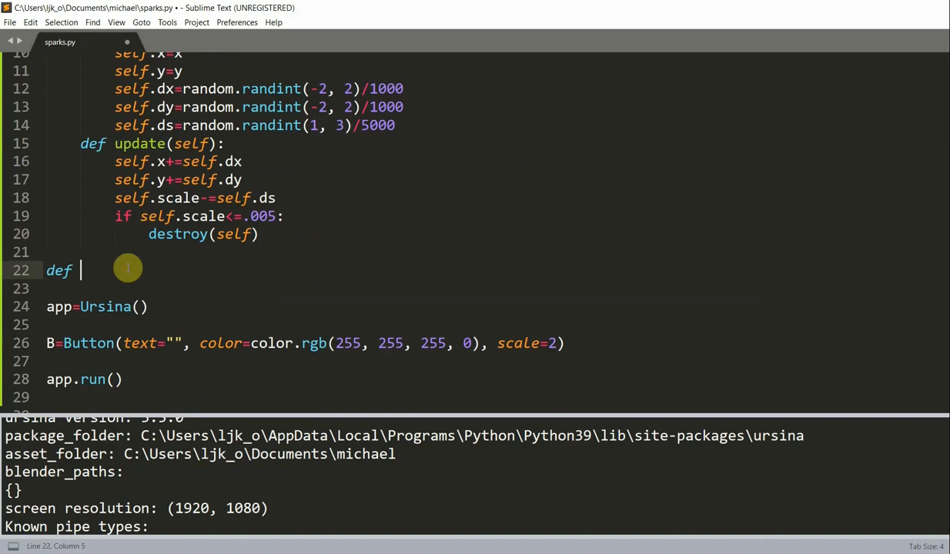
{"action": "type", "text": "CreateSpearks():"}
{"action": "left_click", "coordinate": [489, 290]}
{"action": "type", "text": "num=9"}
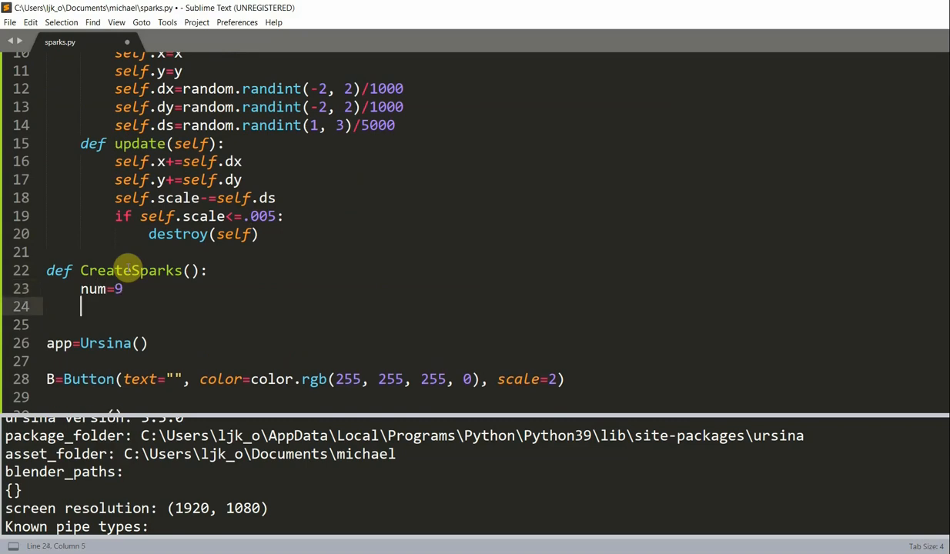
{"action": "type", "text": "e"}
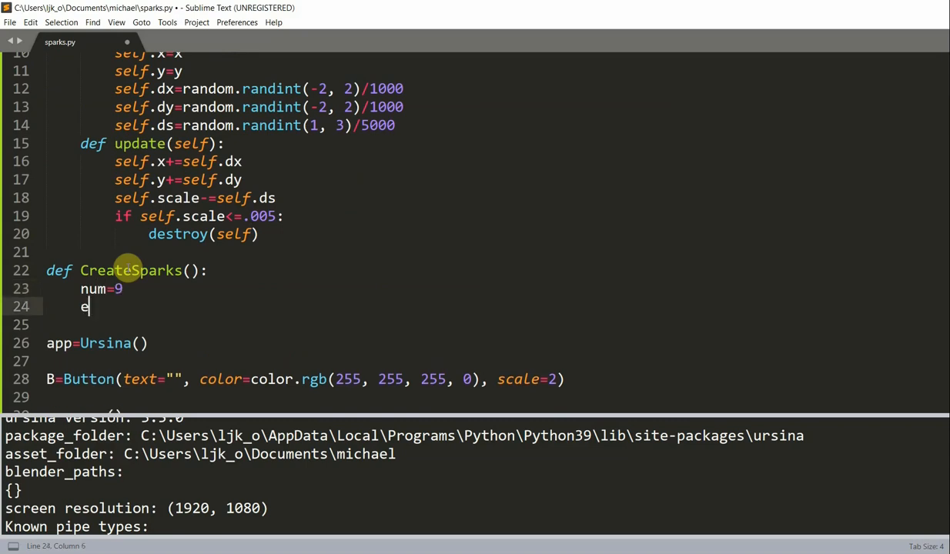
{"action": "type", "text": "=[N]"}
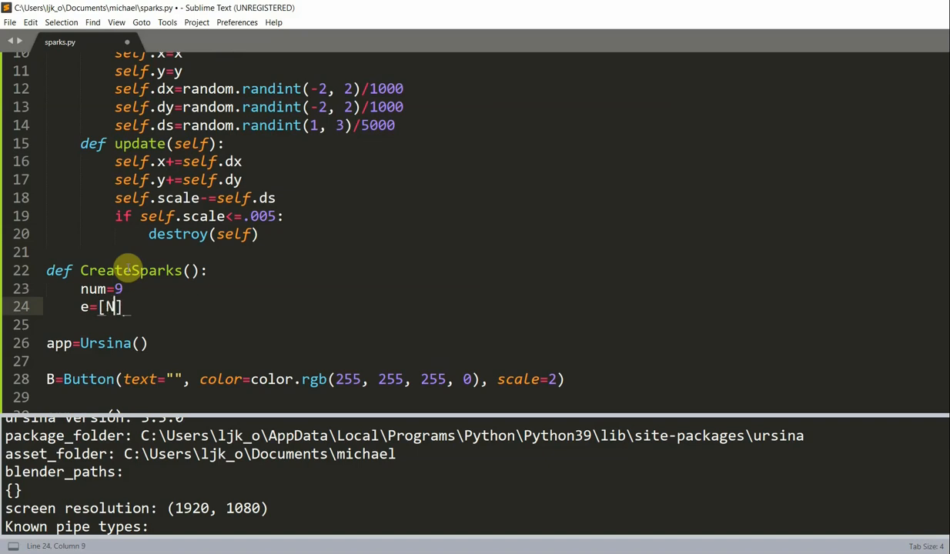
{"action": "type", "text": "one"}
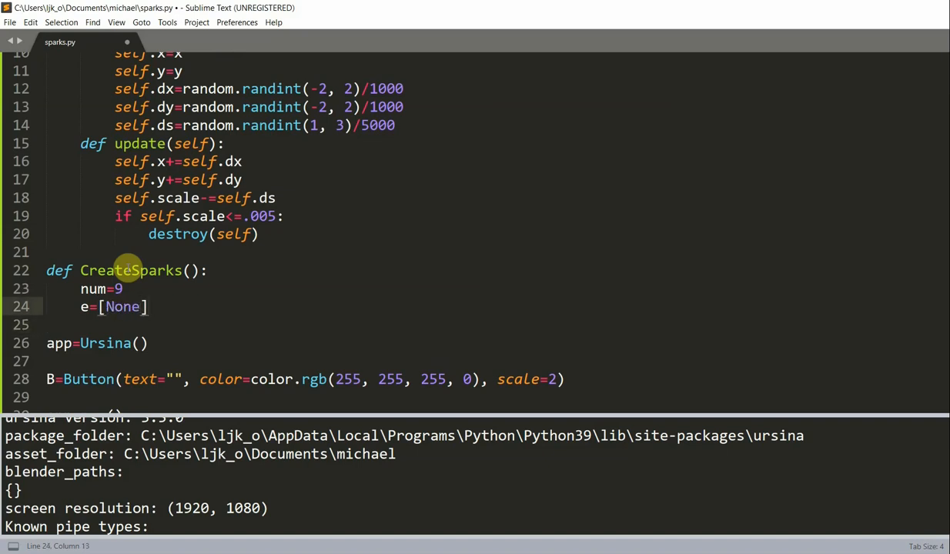
{"action": "type", "text": "*num"}
{"action": "left_click", "coordinate": [496, 325]}
{"action": "type", "text": "for i in range(nu)"}
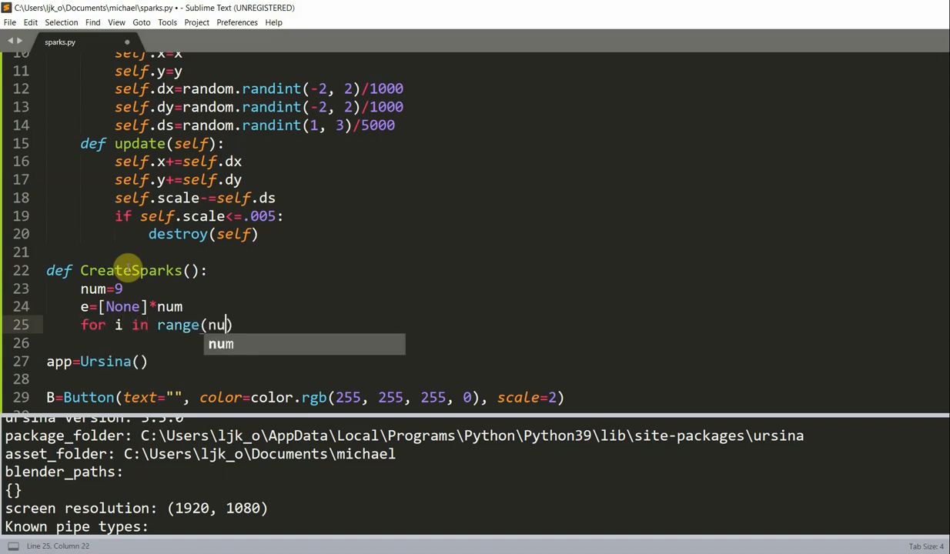
Loop over range(num) assigning e[i]=Sparks(mouse.x, mouse.y).
{"action": "key", "text": "Enter"}
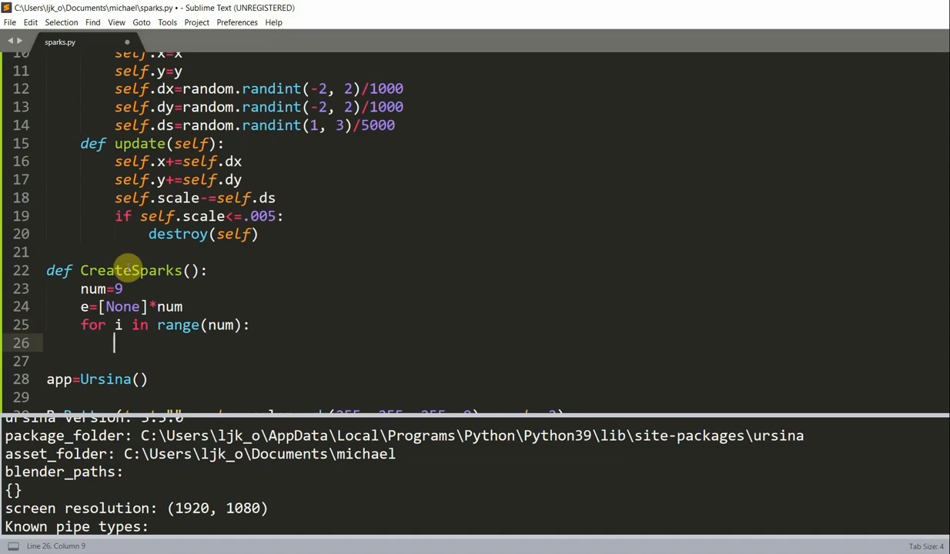
{"action": "type", "text": "e[i]="}
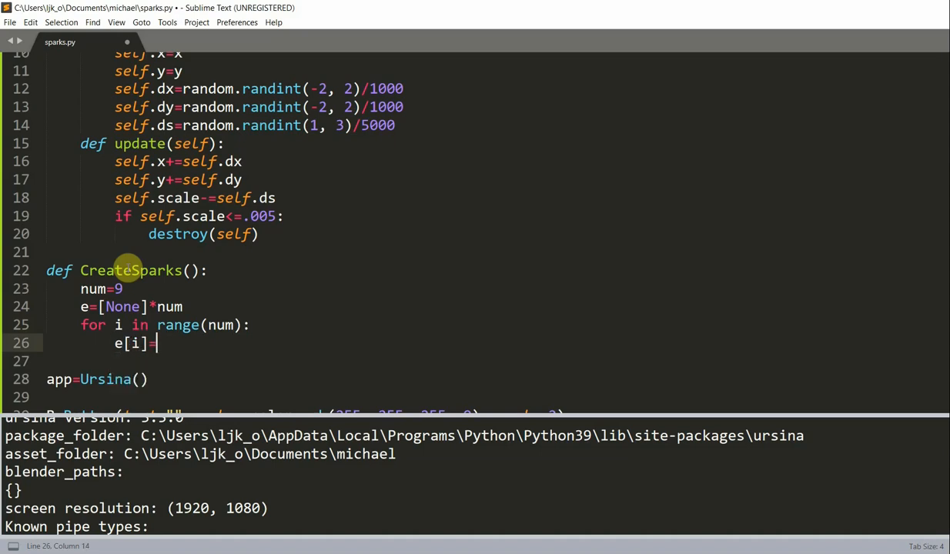
{"action": "type", "text": "SPar"}
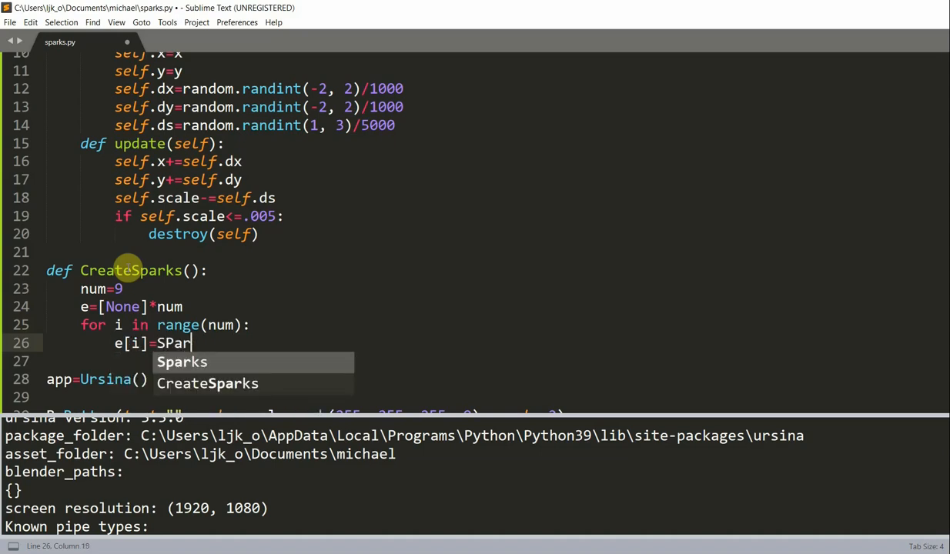
{"action": "type", "text": "park"}
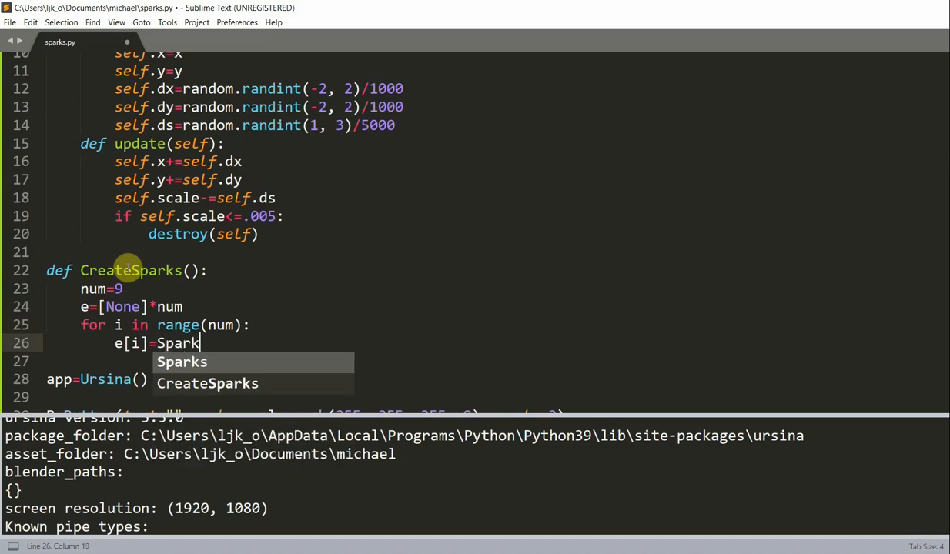
{"action": "type", "text": "s(muse.x,"}
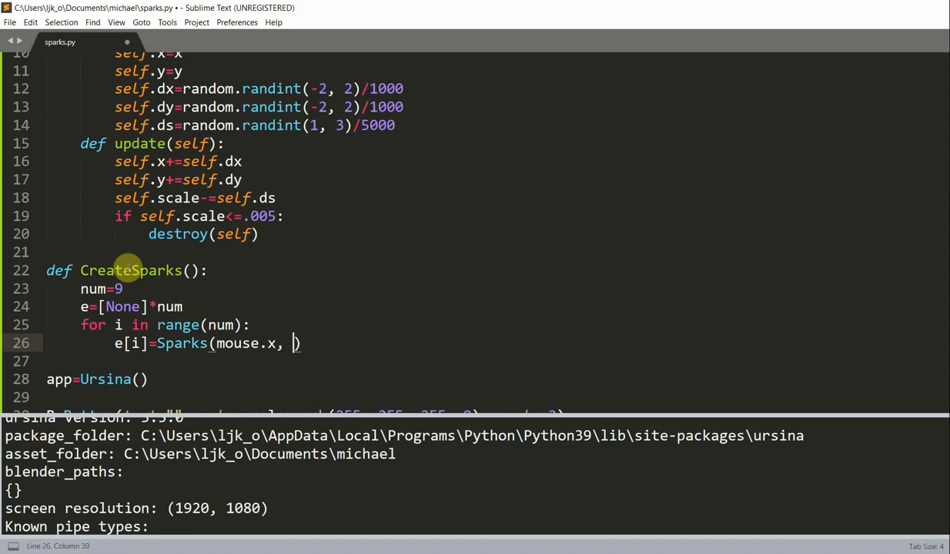
{"action": "type", "text": "muose.y"}
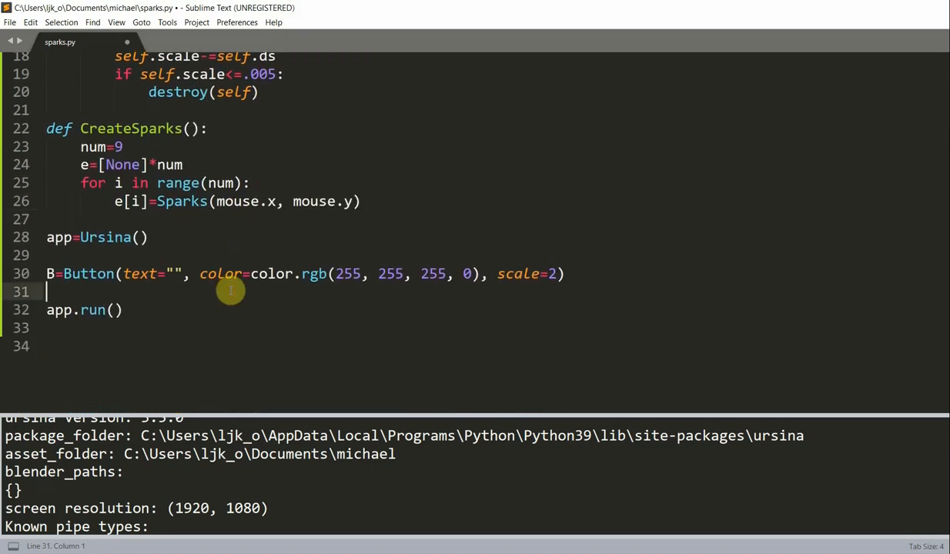
Add 'B.on_click=CreateSparks' before app.run().
{"action": "type", "text": "B.on_"}
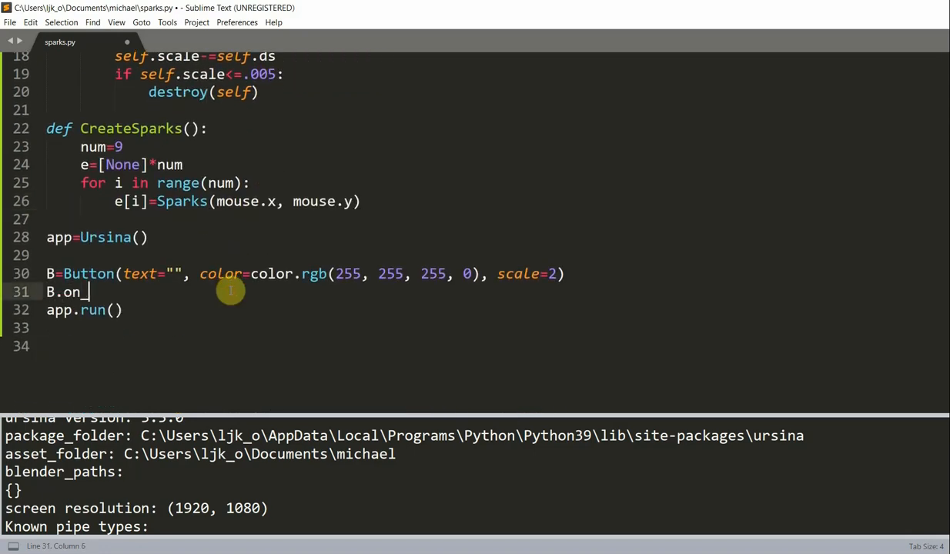
{"action": "type", "text": "click"}
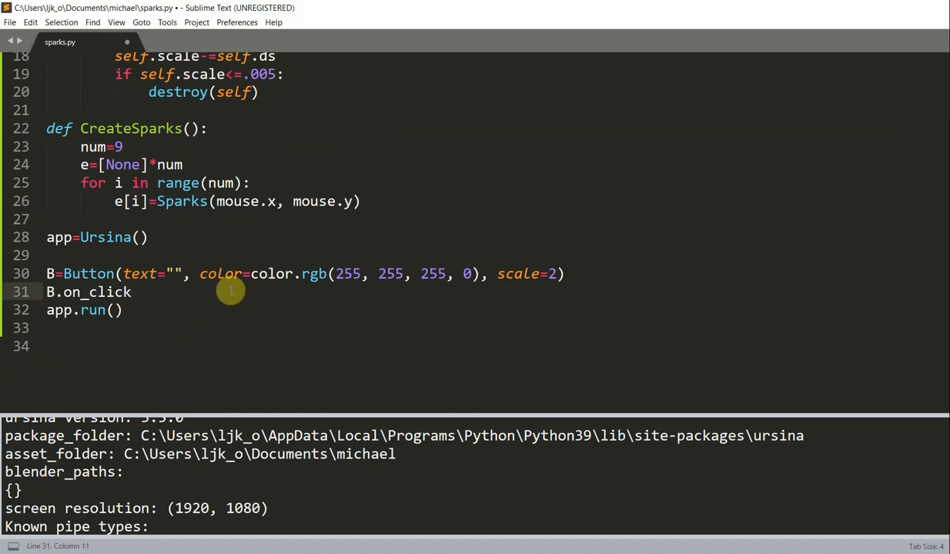
{"action": "type", "text": "="}
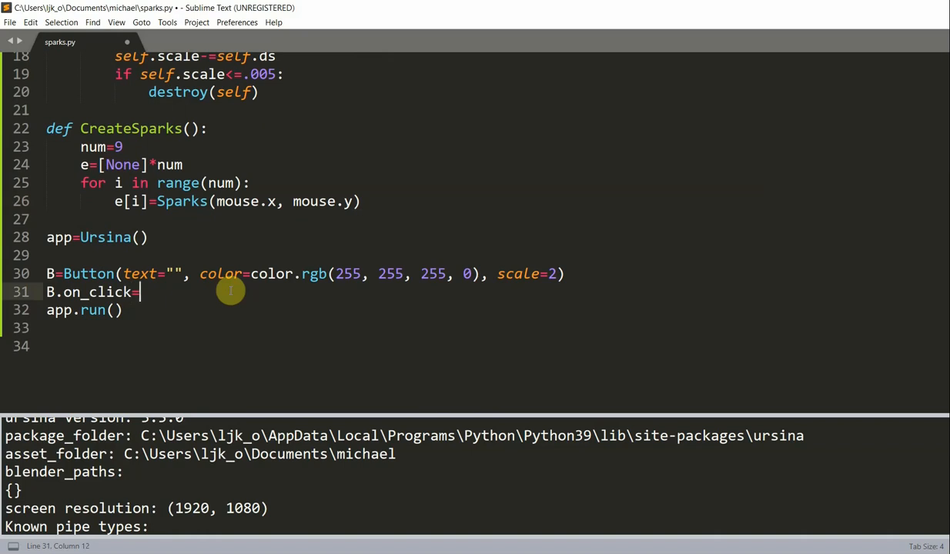
{"action": "type", "text": "CreateSPa"}
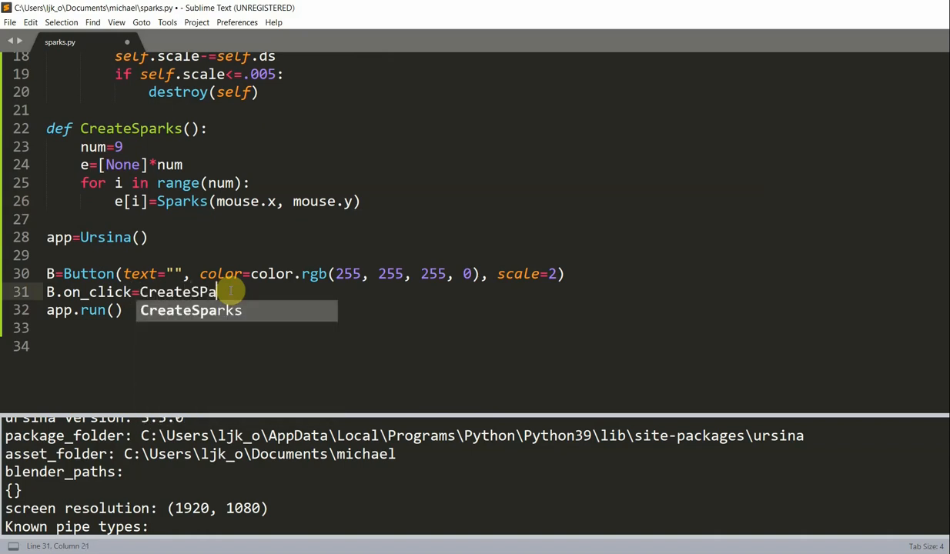
{"action": "type", "text": "rk"}
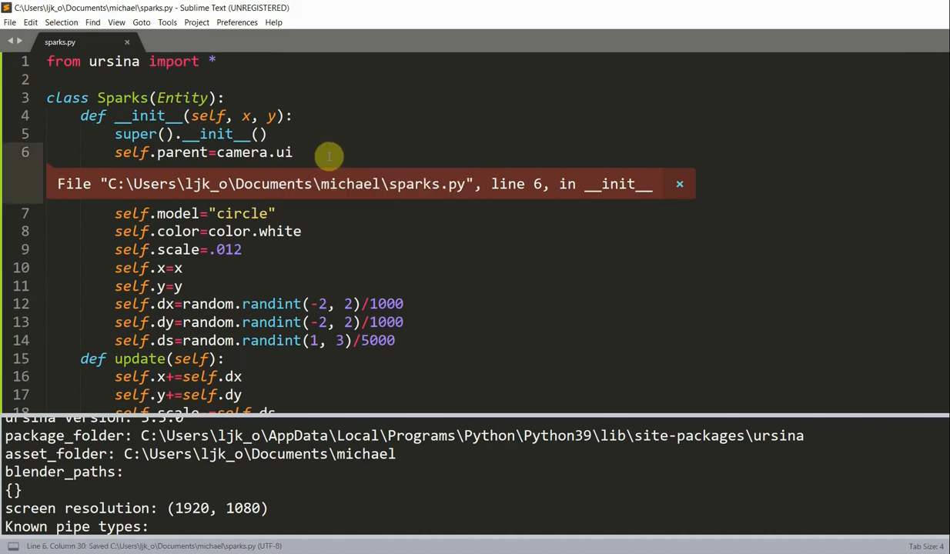
Run sparks.py to launch the Ursina window.
{"action": "key", "text": "ctrl+b"}
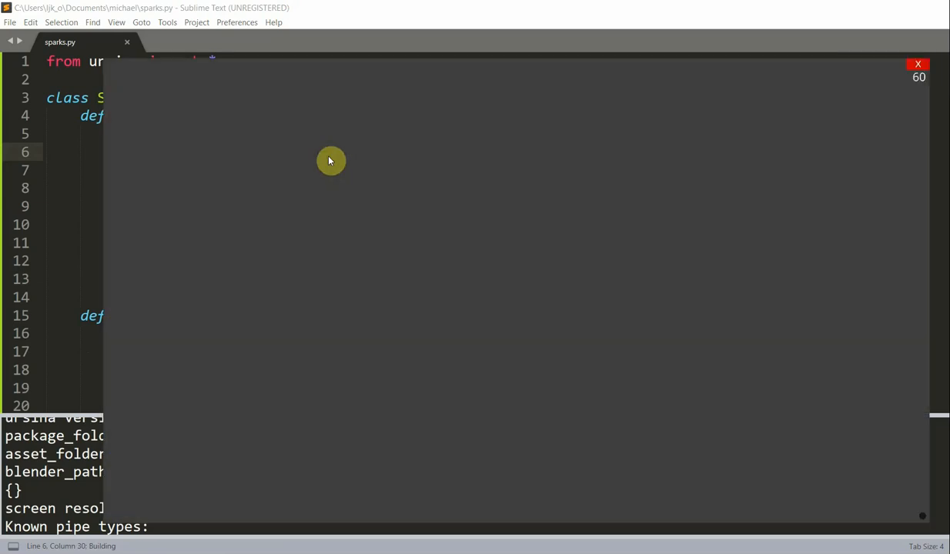
{"action": "mouse_move", "coordinate": [412, 243]}
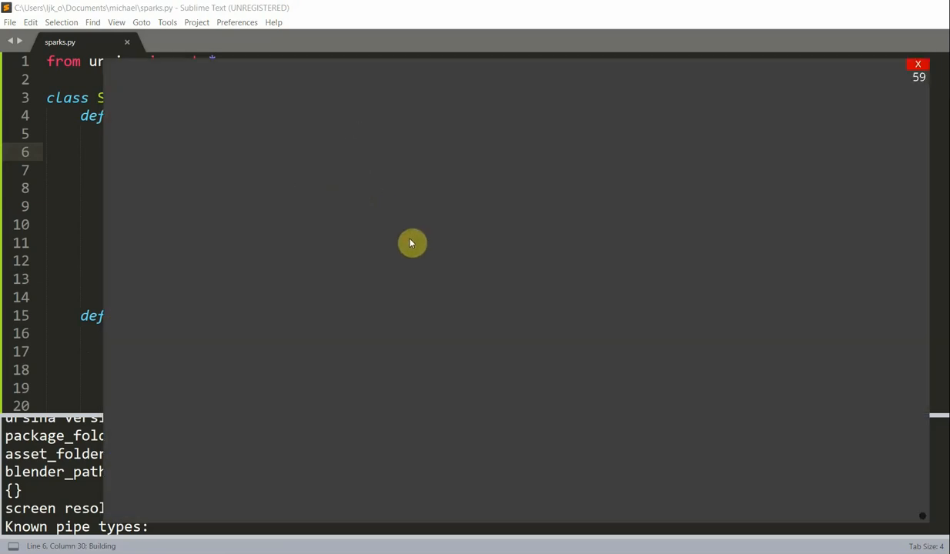
{"action": "mouse_move", "coordinate": [568, 226]}
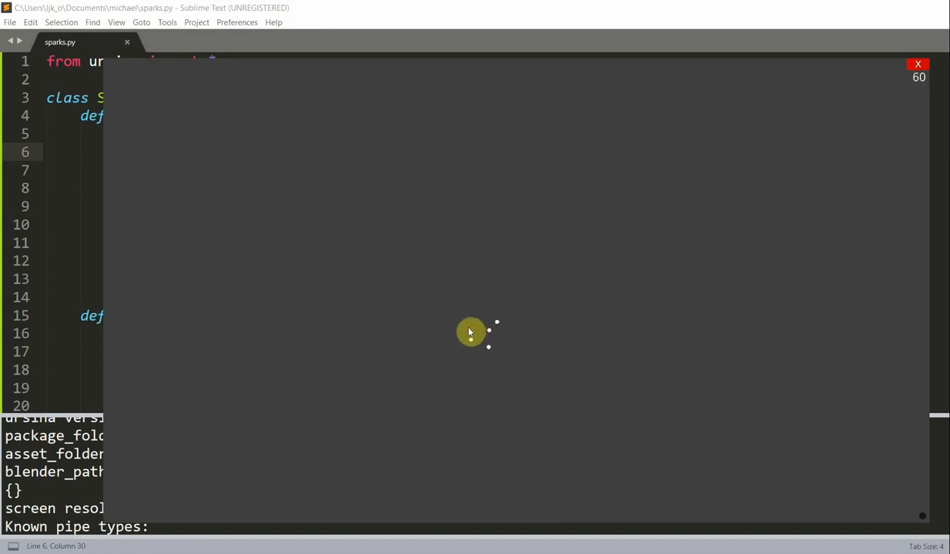
{"action": "mouse_move", "coordinate": [626, 262]}
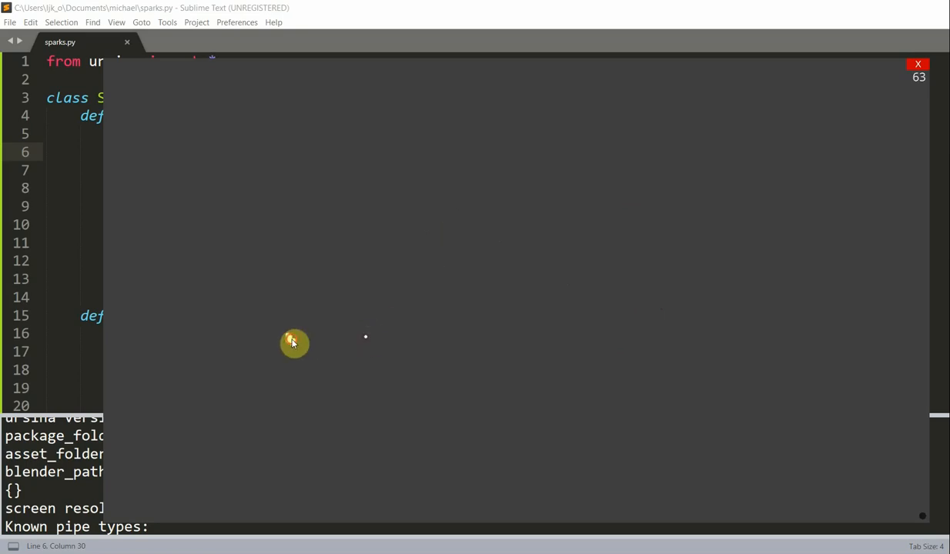
{"action": "mouse_move", "coordinate": [560, 289]}
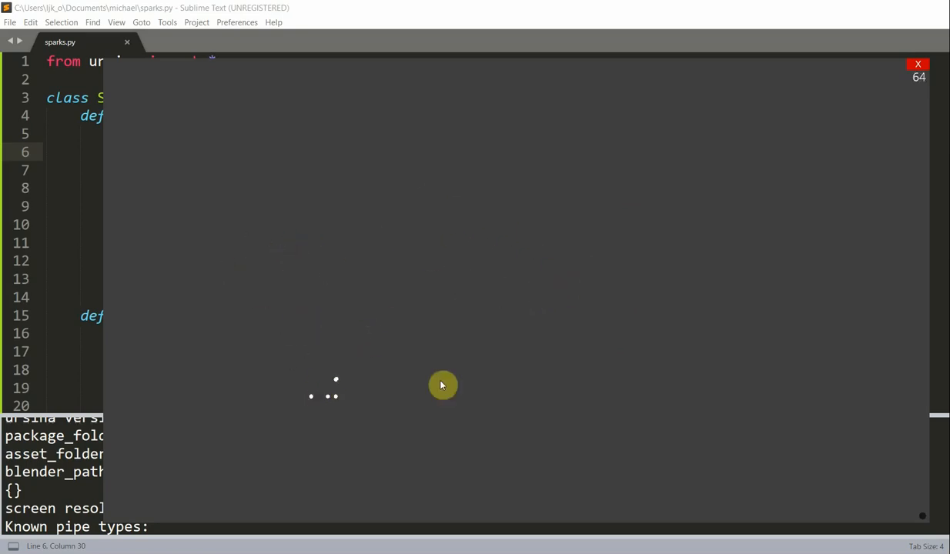
{"action": "mouse_move", "coordinate": [557, 323]}
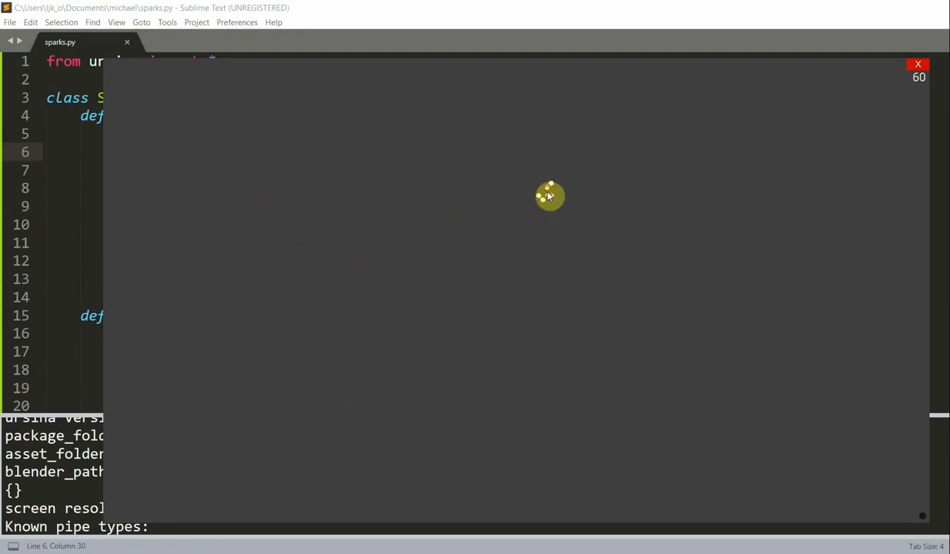
{"action": "mouse_move", "coordinate": [634, 179]}
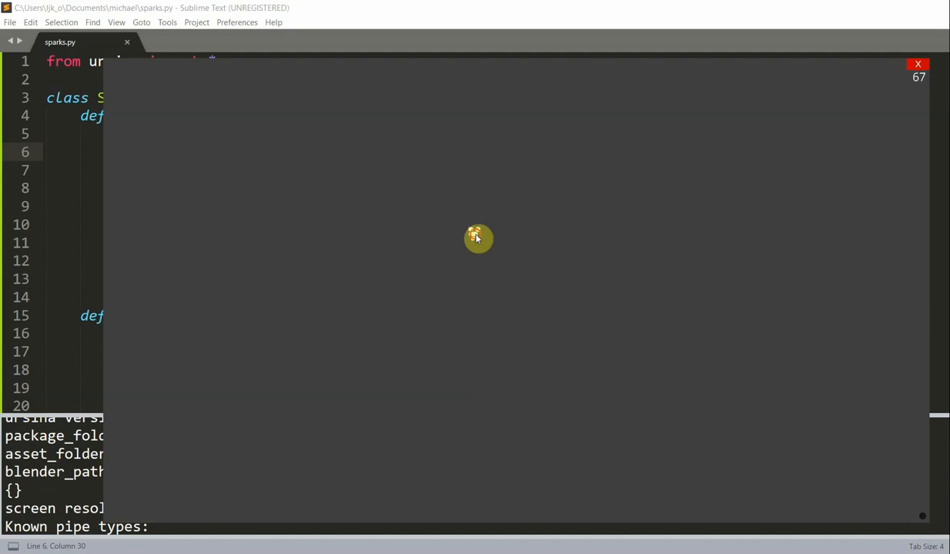
{"action": "mouse_move", "coordinate": [380, 216]}
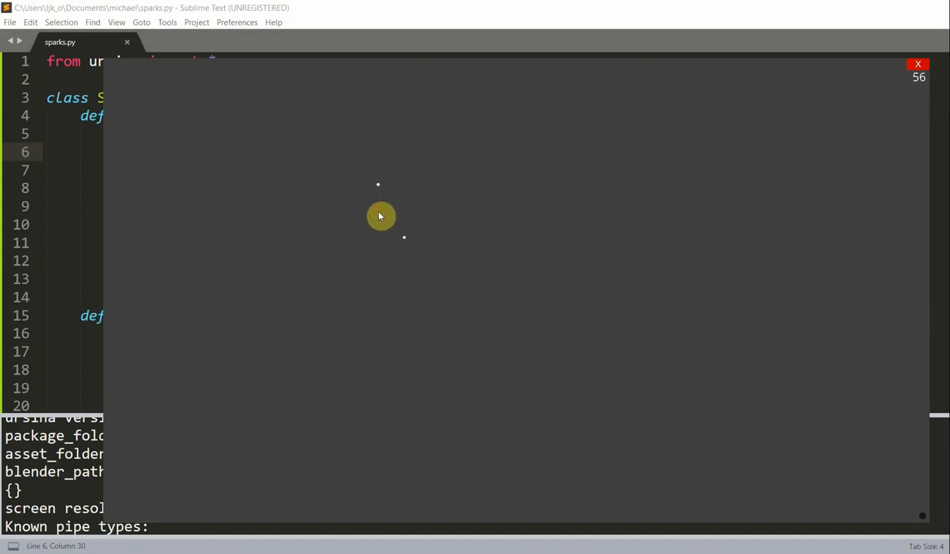